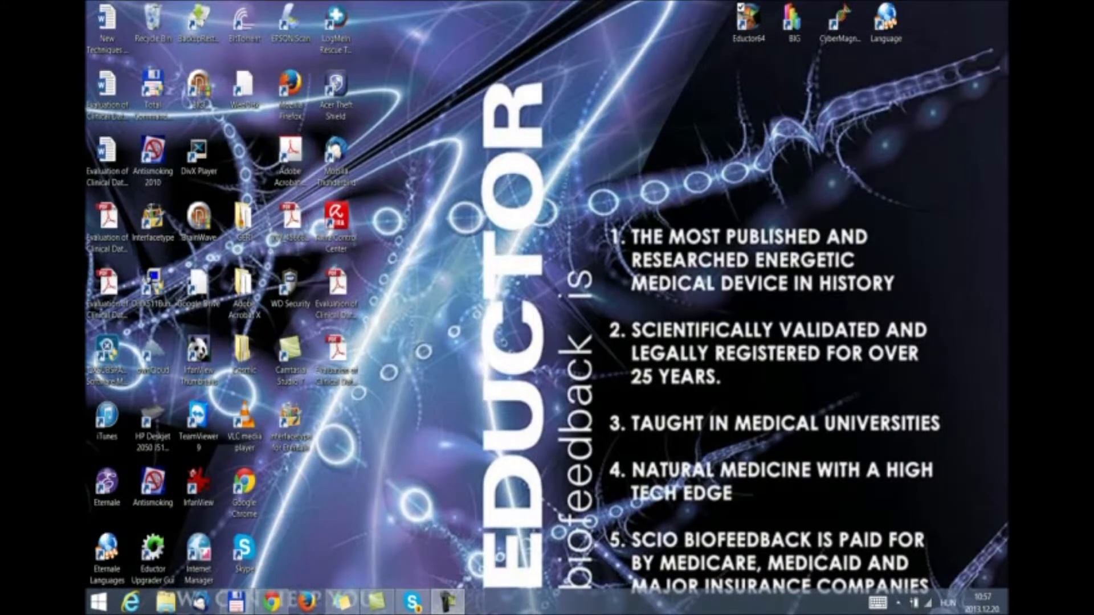
# Launch EDUCTOR from the desktop and reach the EDUCTOR BOX hardware check.
pyautogui.click(749, 20)
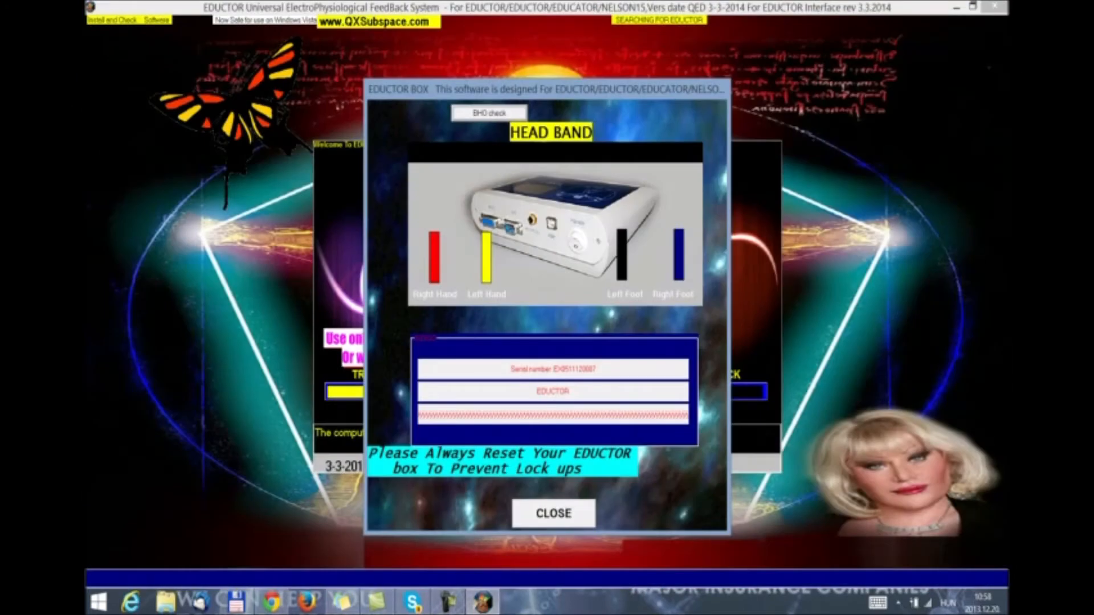
# Dismiss the box check, intro screen and ownership notice to reach the ethics statement.
pyautogui.click(552, 513)
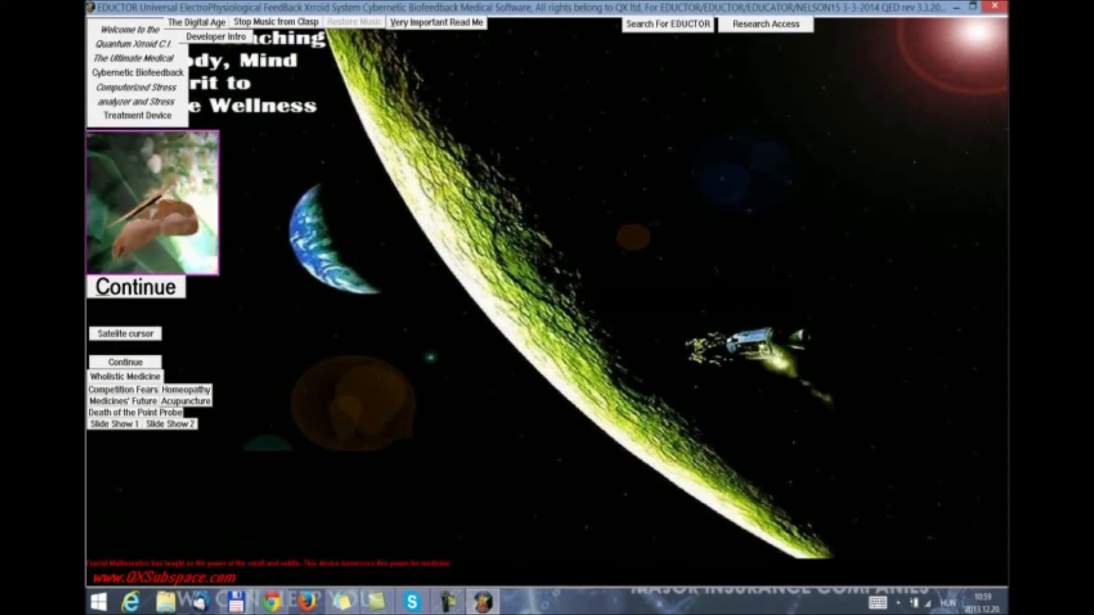
pyautogui.click(135, 288)
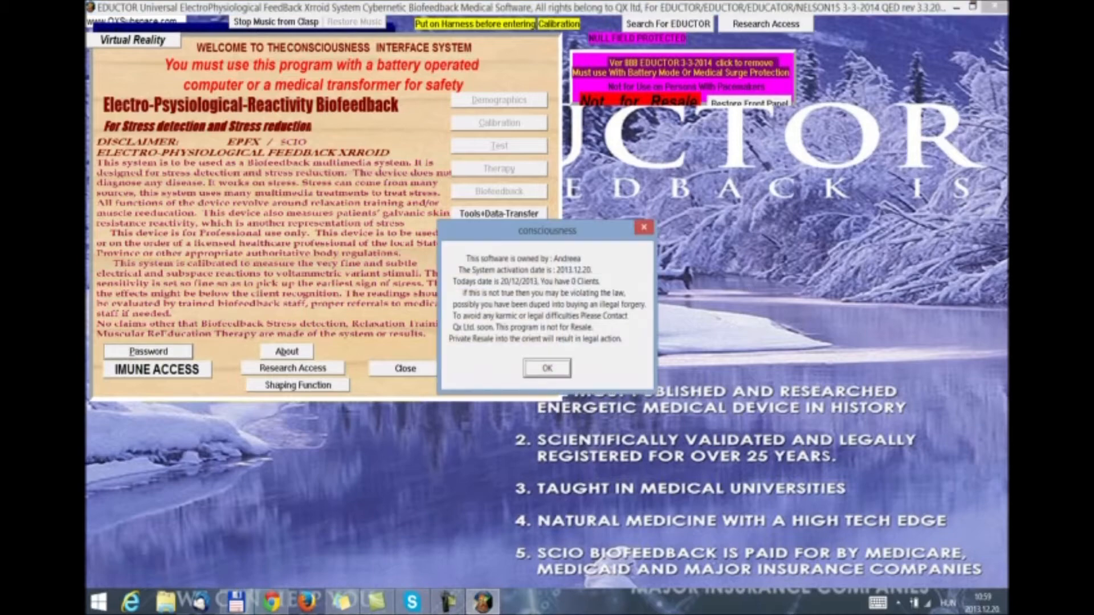
pyautogui.click(546, 368)
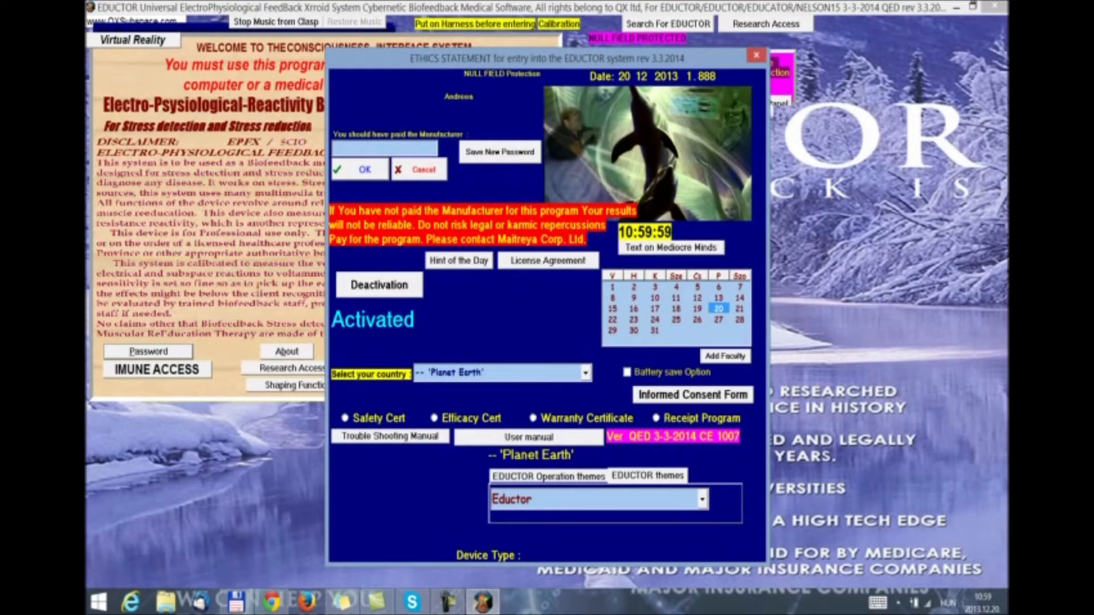
# Browse the EDUCTOR themes list and try the Eductor #2 theme.
pyautogui.click(701, 499)
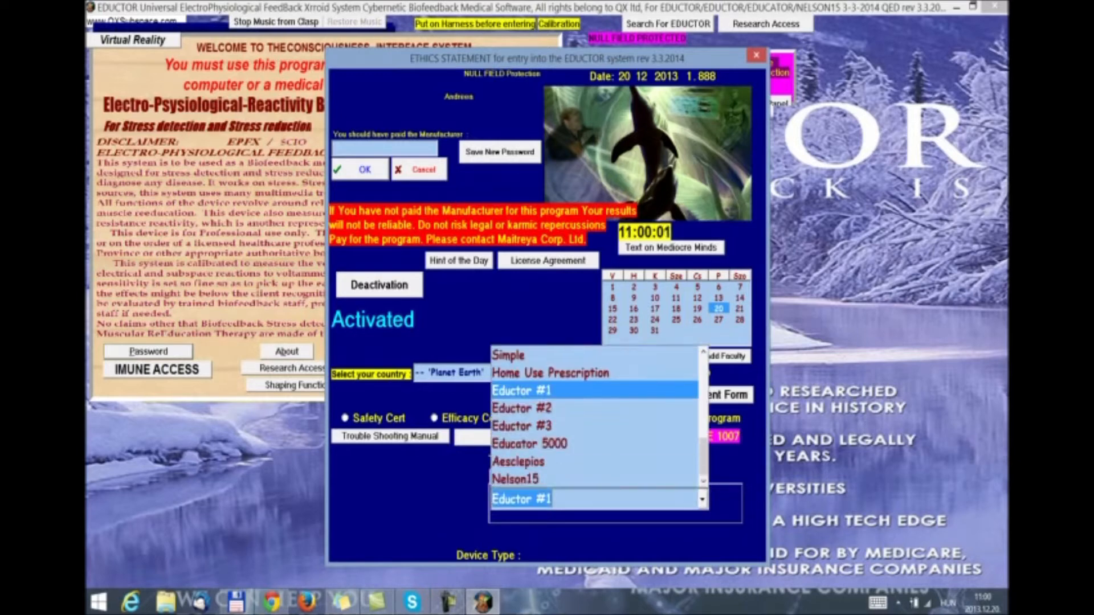
pyautogui.click(522, 408)
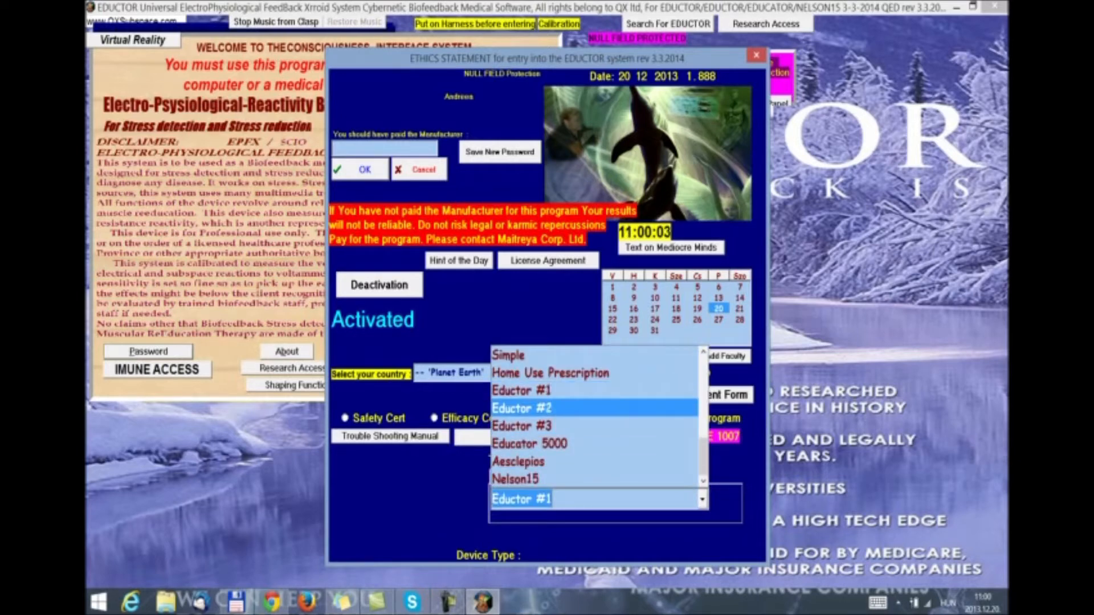
pyautogui.click(522, 391)
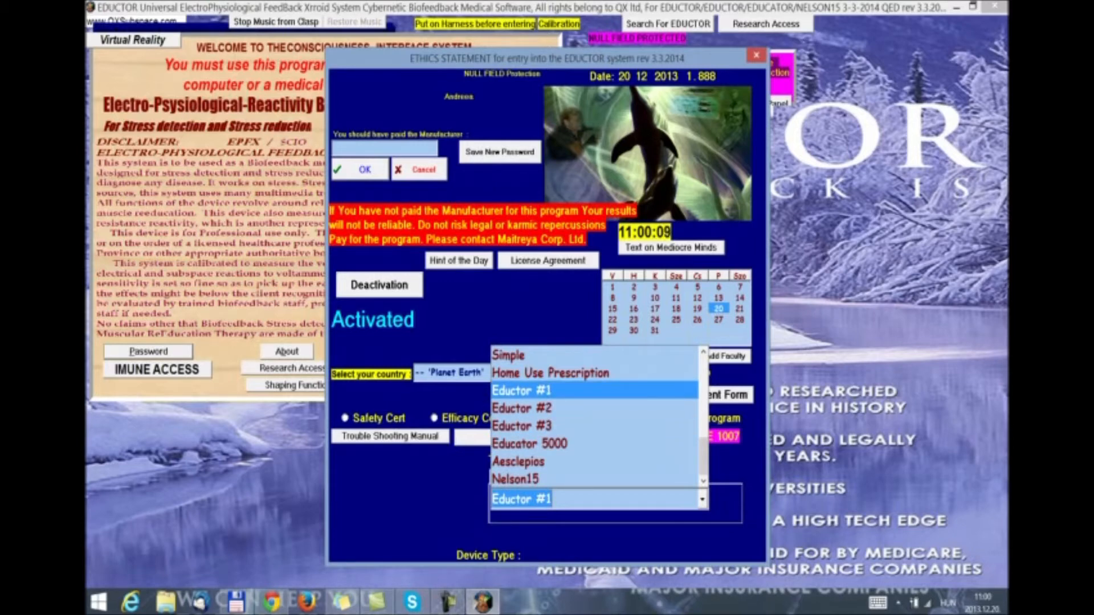
pyautogui.click(522, 426)
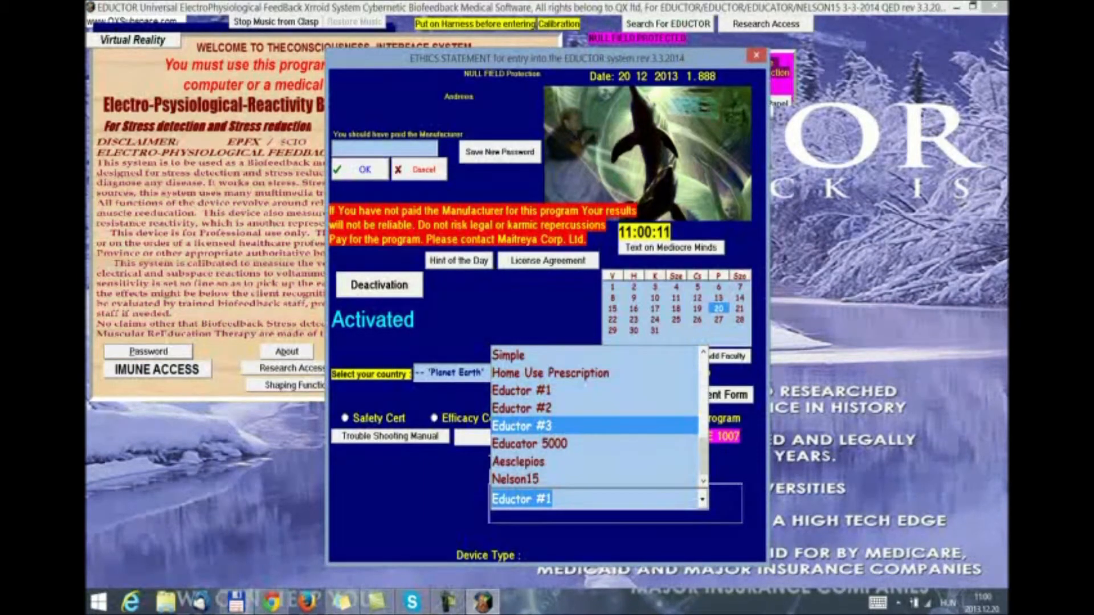
pyautogui.click(522, 408)
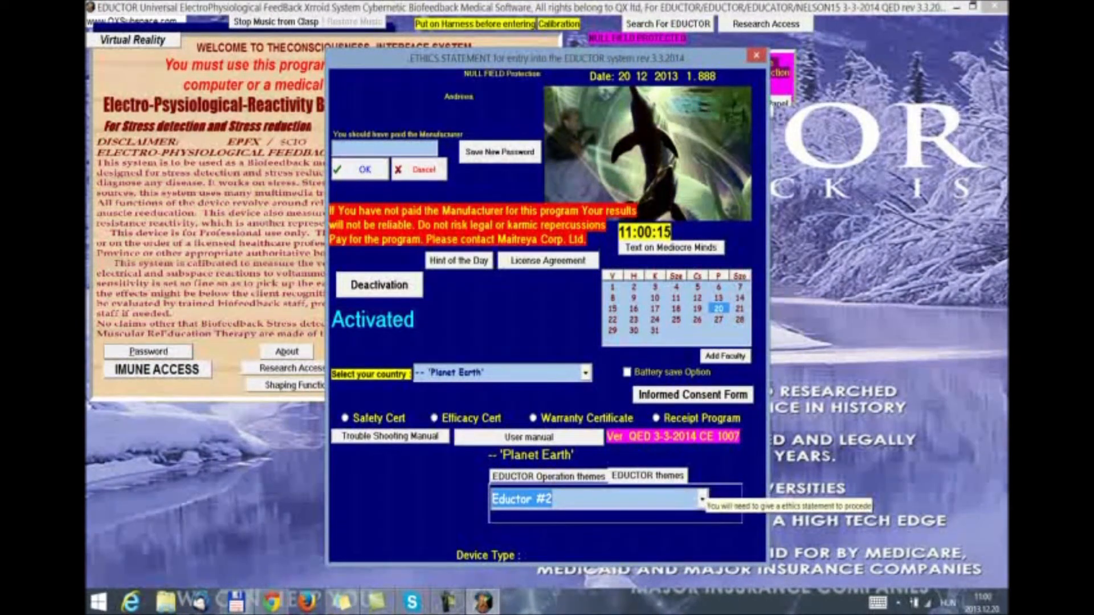
pyautogui.click(701, 499)
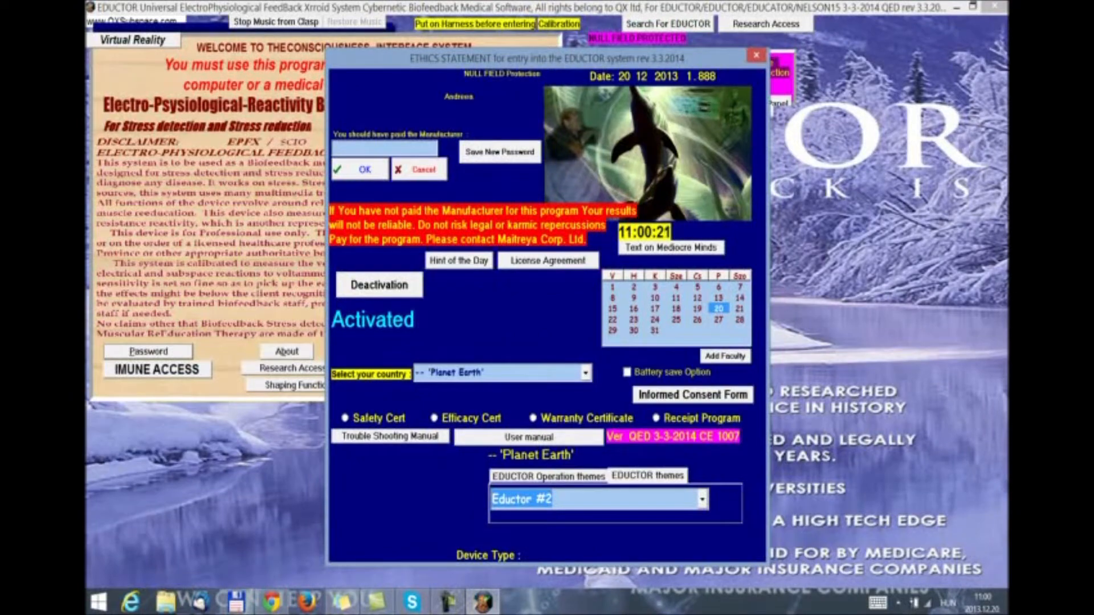
# Check Operation themes, choose Home Use Prescription and enter the ethics password.
pyautogui.click(701, 499)
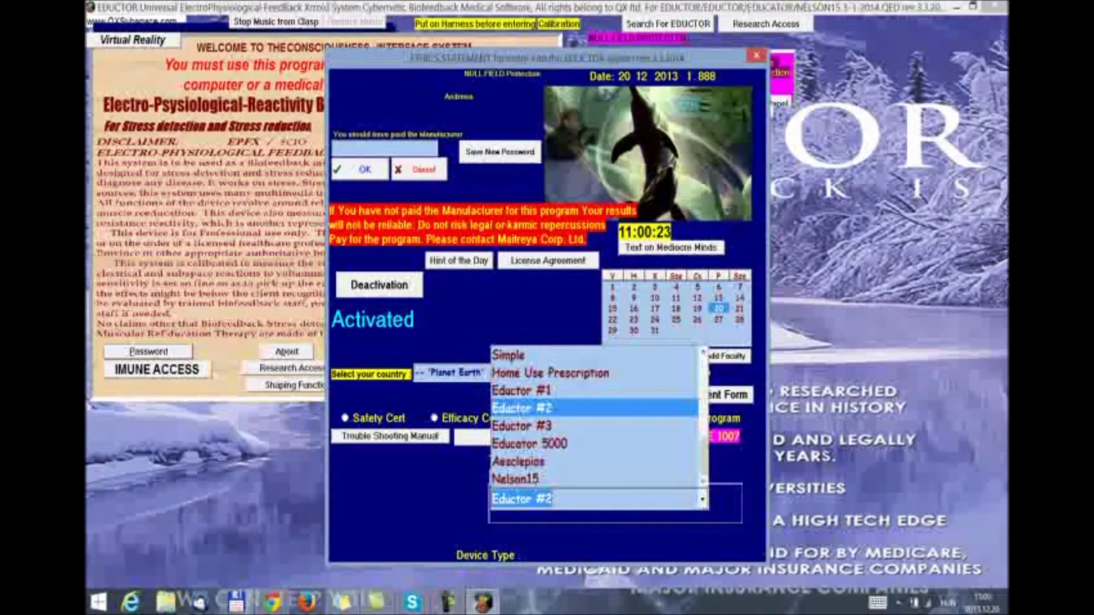
pyautogui.click(549, 373)
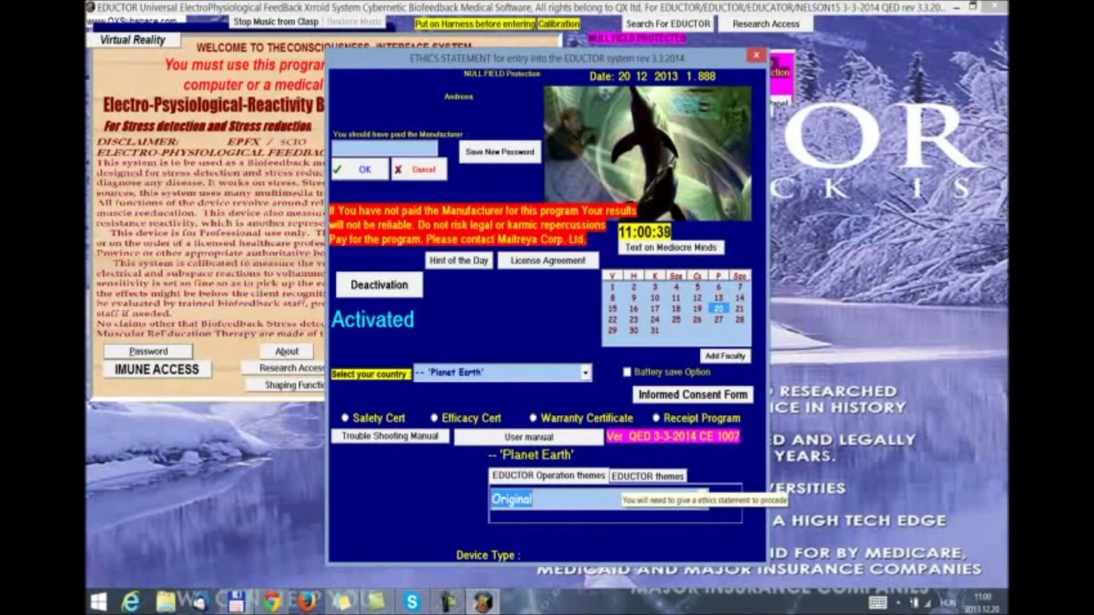
pyautogui.click(600, 500)
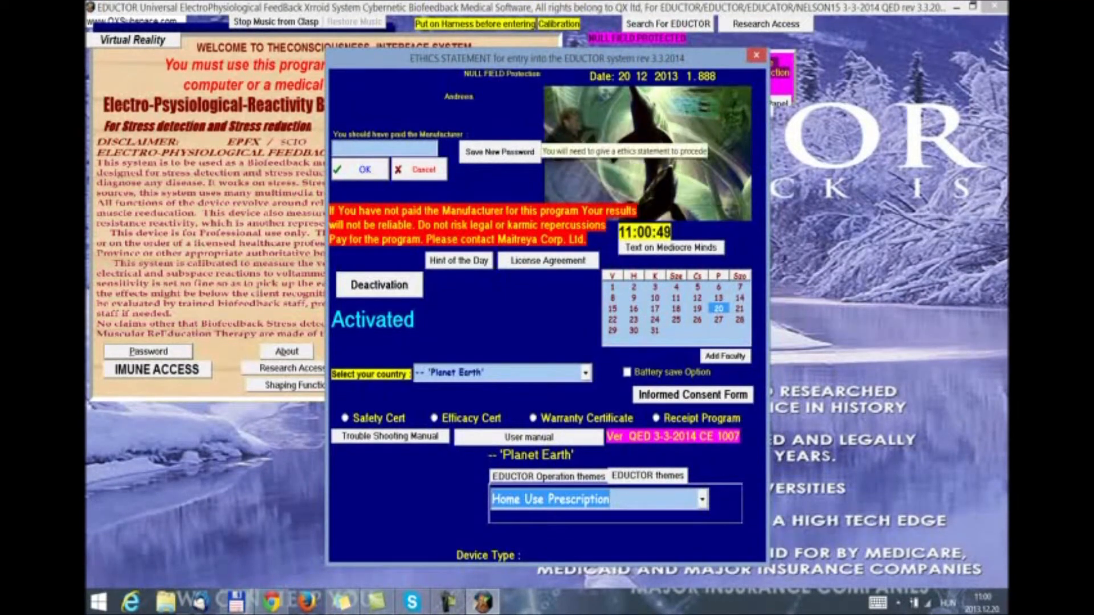
pyautogui.write('***')
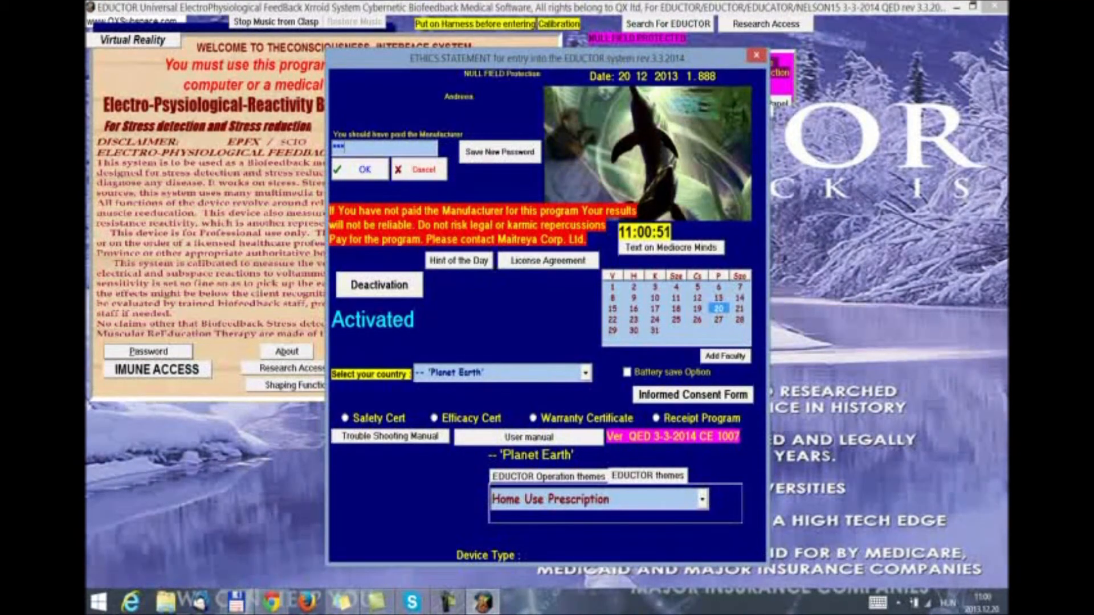
# Accept the ethics statement and save a new patient with name, birth date and country Romania.
pyautogui.click(359, 168)
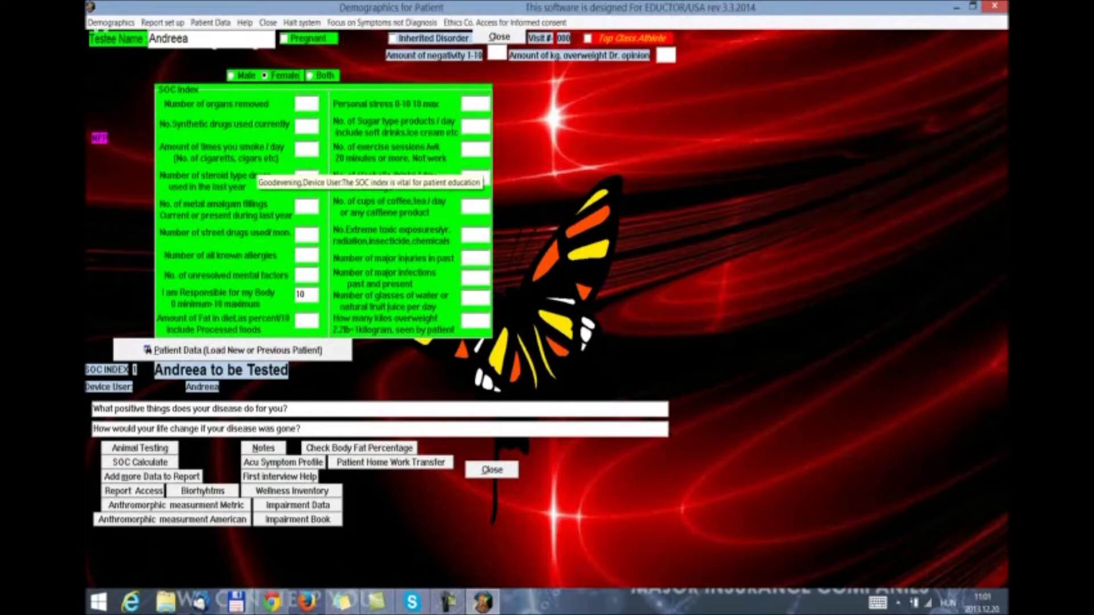
pyautogui.click(236, 350)
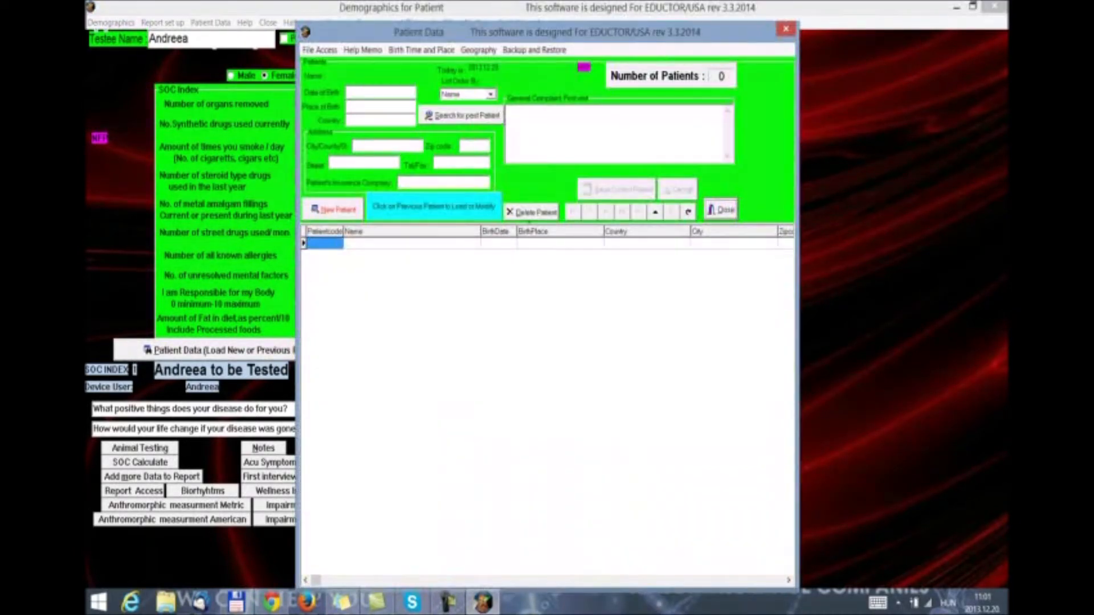
pyautogui.click(337, 209)
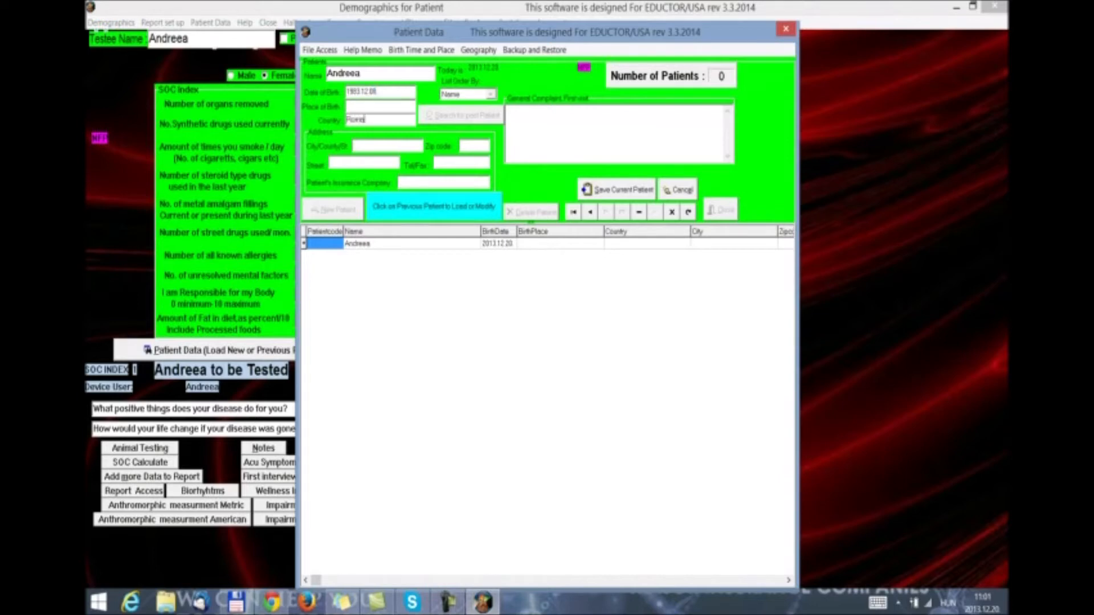
pyautogui.click(620, 188)
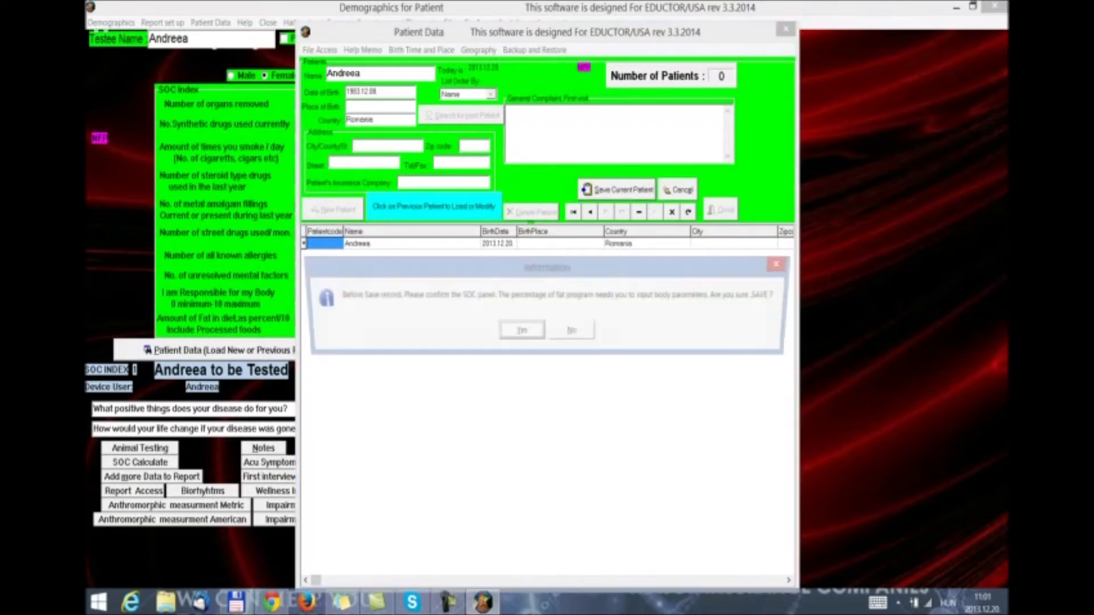
pyautogui.click(521, 329)
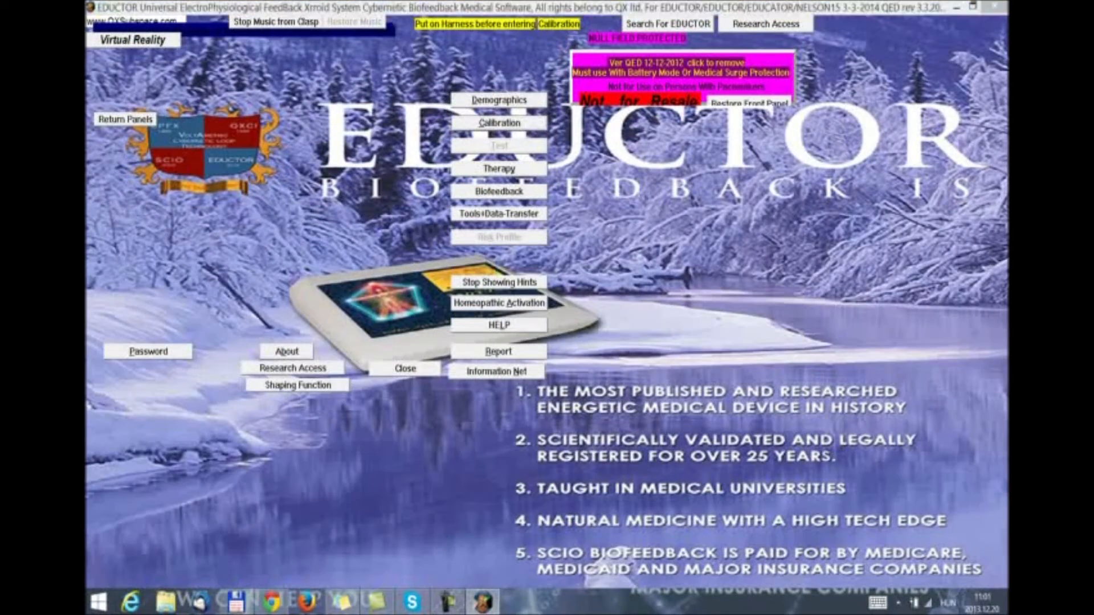
# Calibrate the device and launch the Prescriptive HOME USE treatments window.
pyautogui.click(500, 123)
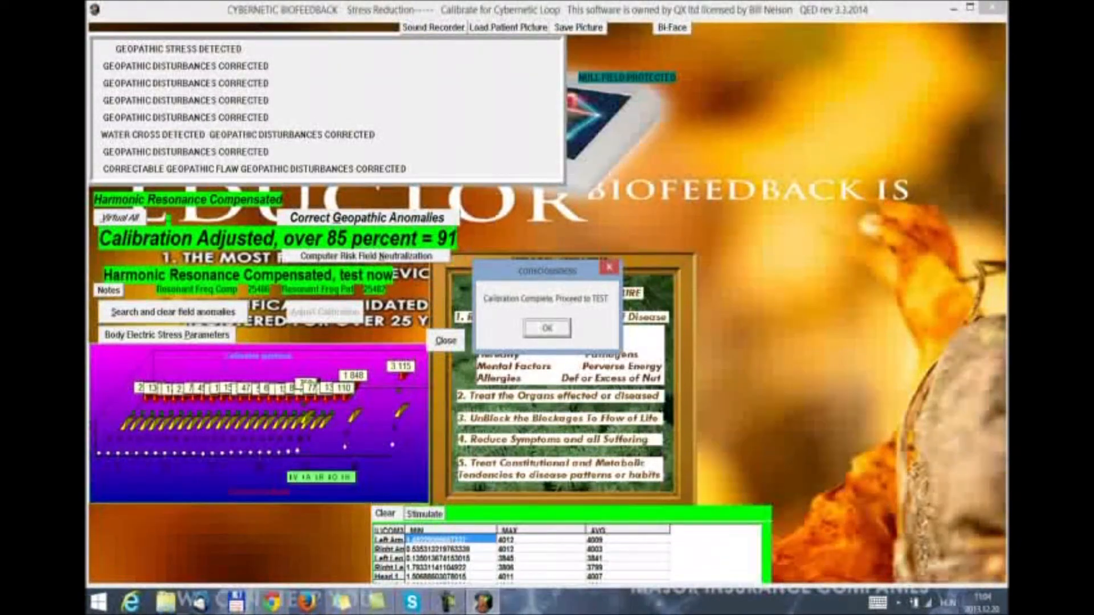
pyautogui.click(548, 327)
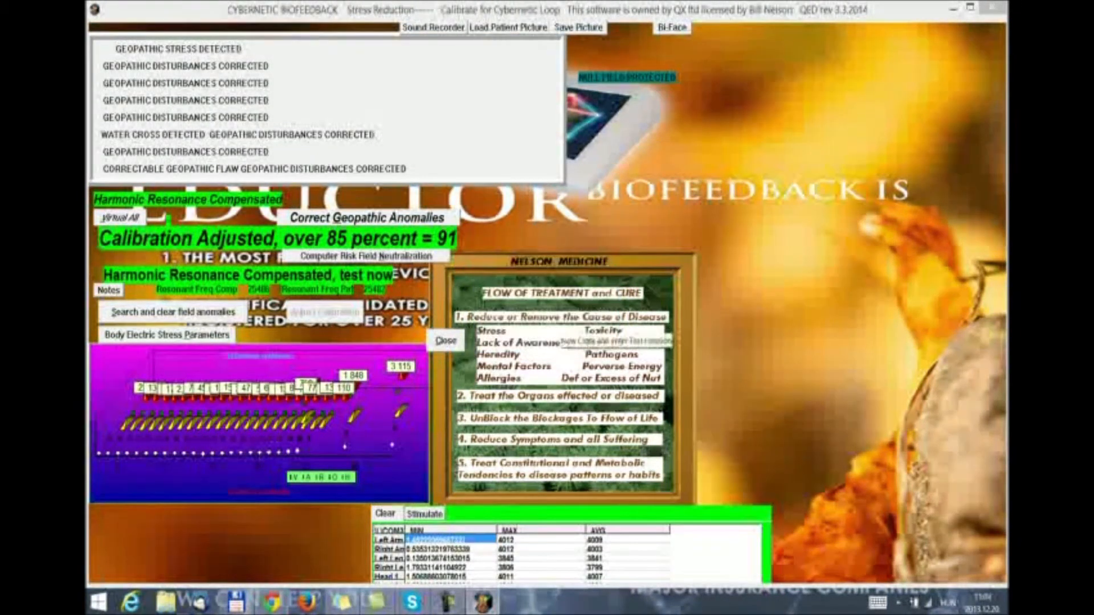
pyautogui.click(446, 341)
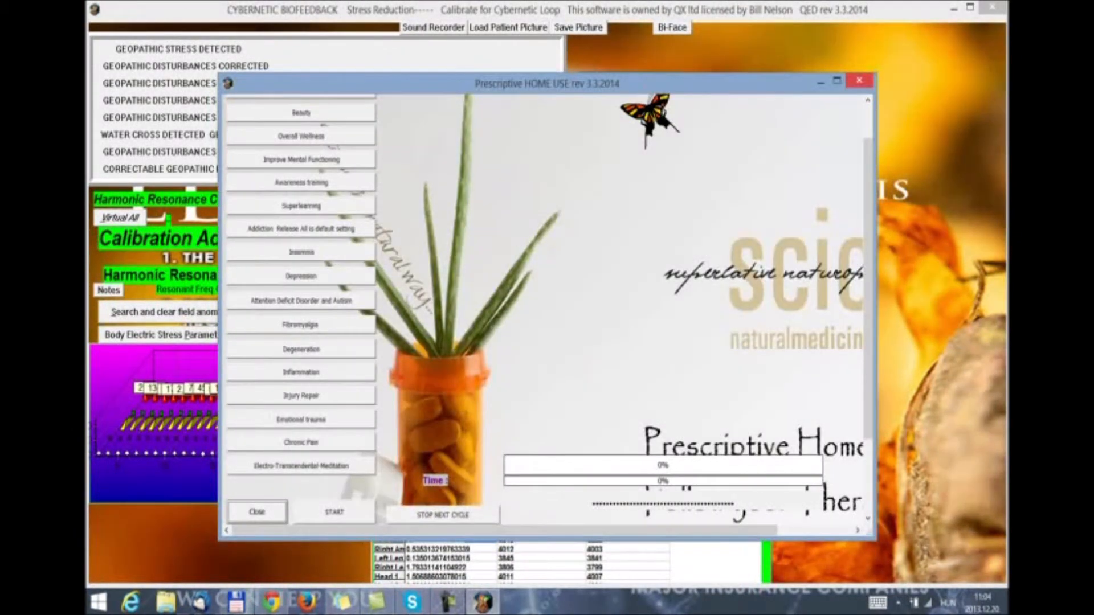
# Maximize the home-use window, start Awareness training and answer the play-video prompt.
pyautogui.click(836, 80)
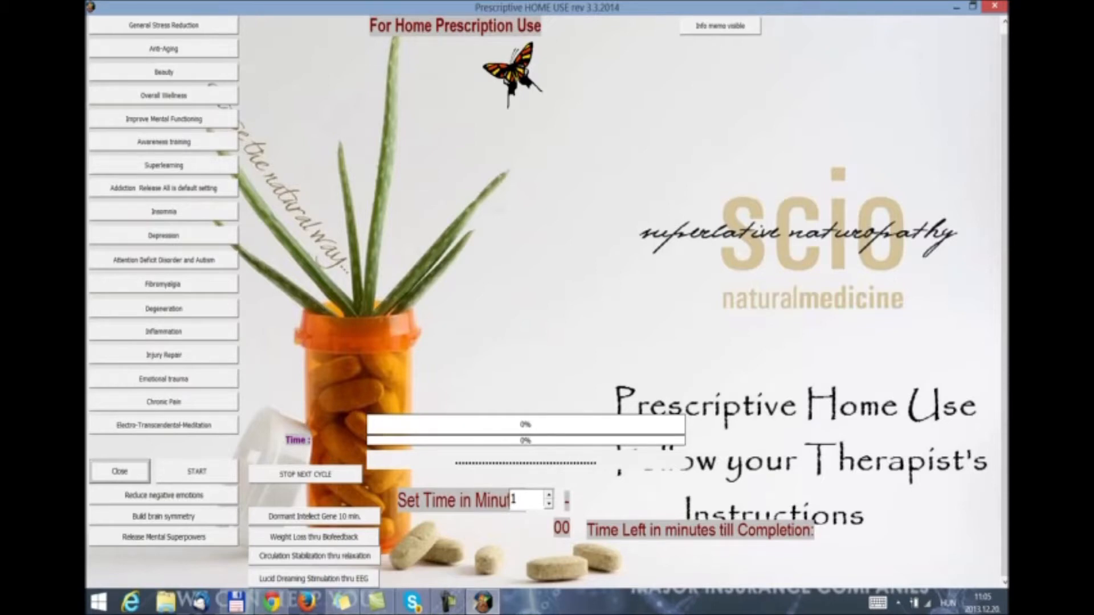
pyautogui.click(163, 142)
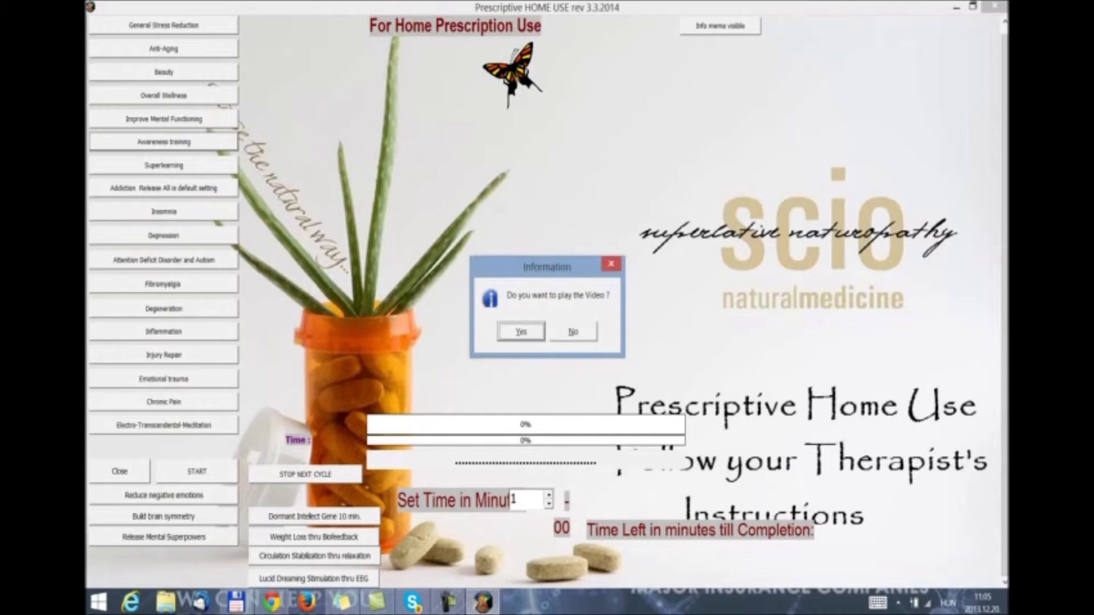
pyautogui.click(572, 330)
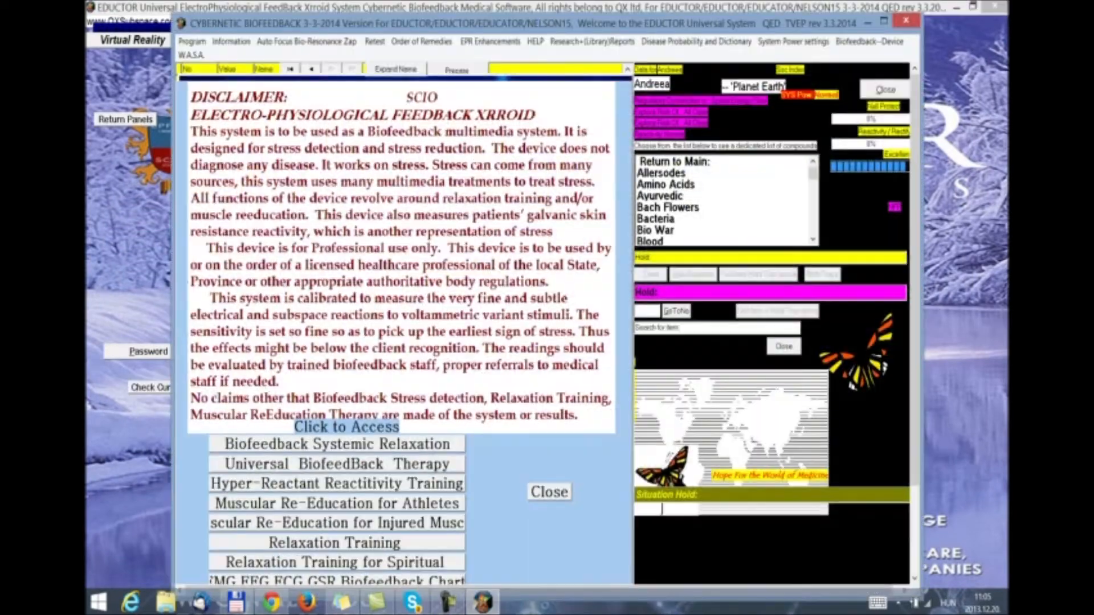
# Dismiss the disclaimer and select the parasite and Fasting Plus remedy rows.
pyautogui.click(413, 602)
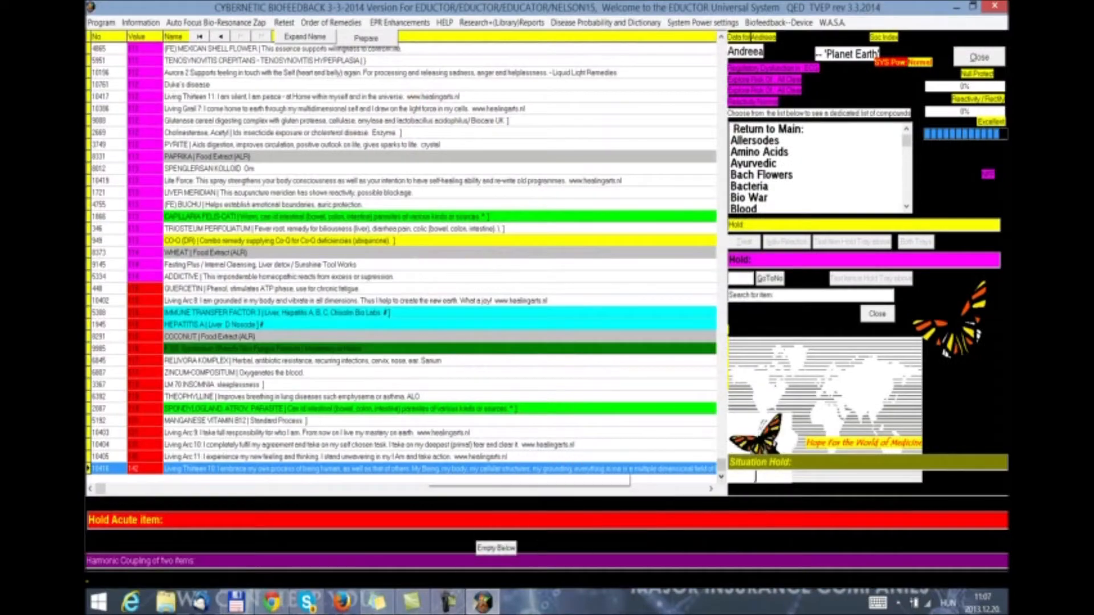
pyautogui.moveTo(719, 363)
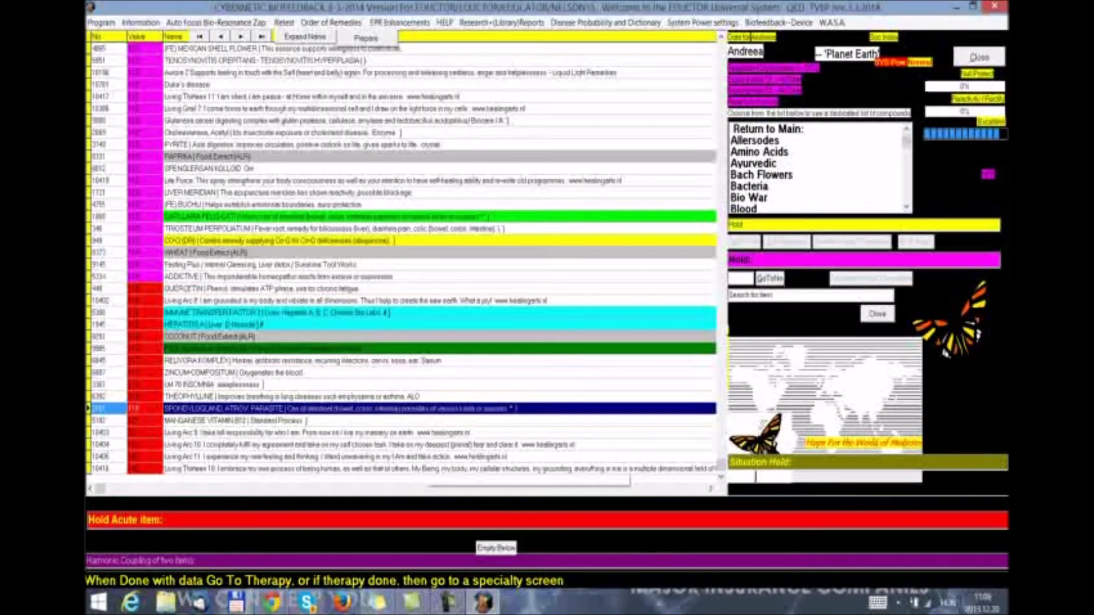
pyautogui.click(704, 23)
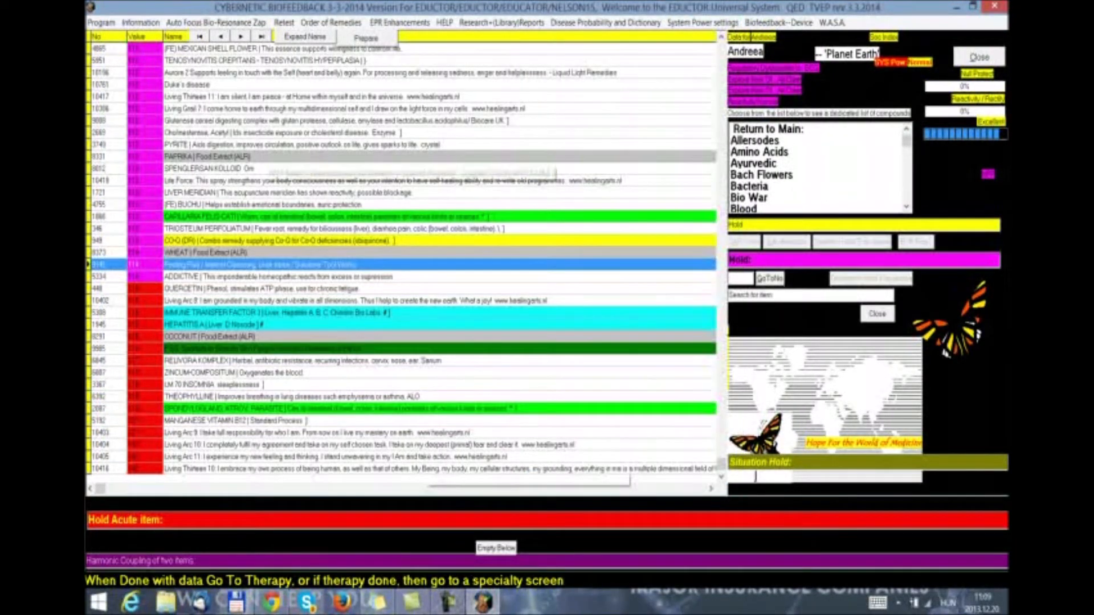
pyautogui.click(100, 23)
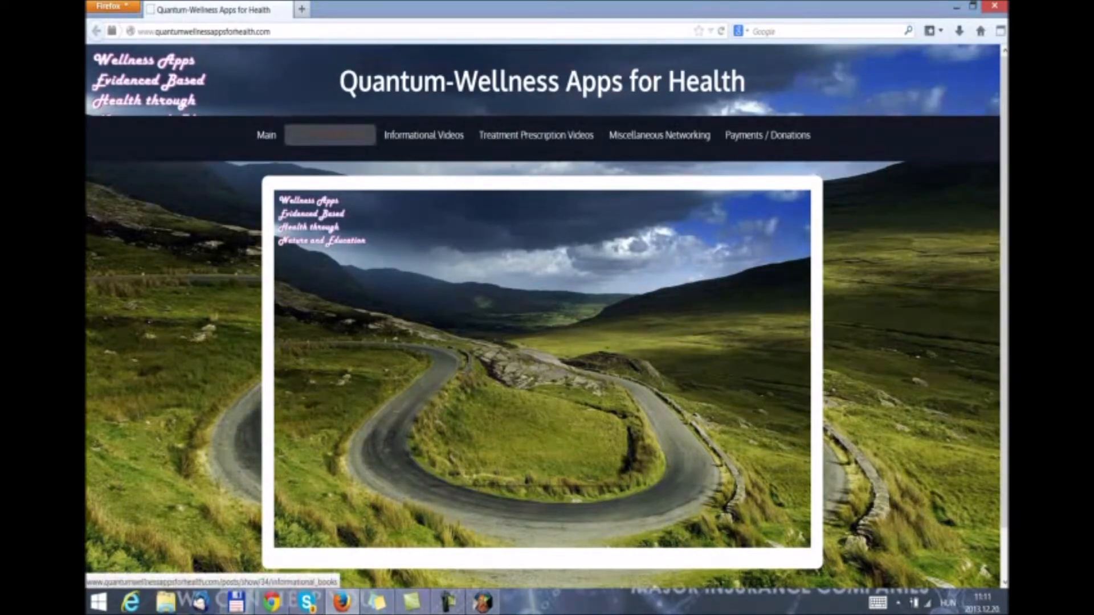
# Browse the Informational Books page and its list of downloadable PDFs.
pyautogui.click(330, 135)
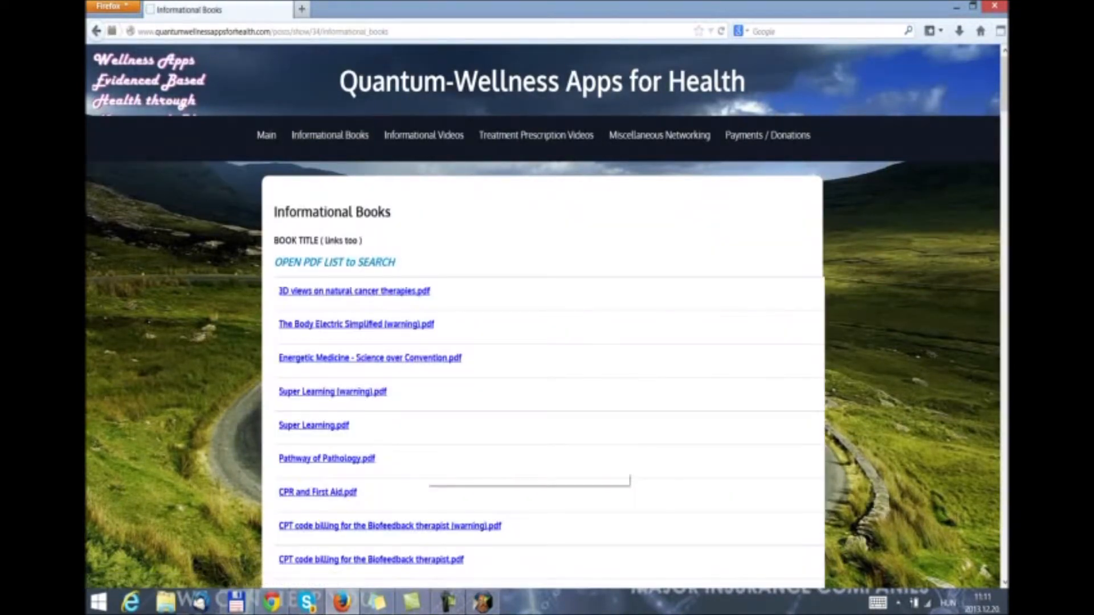
pyautogui.scroll(-3)
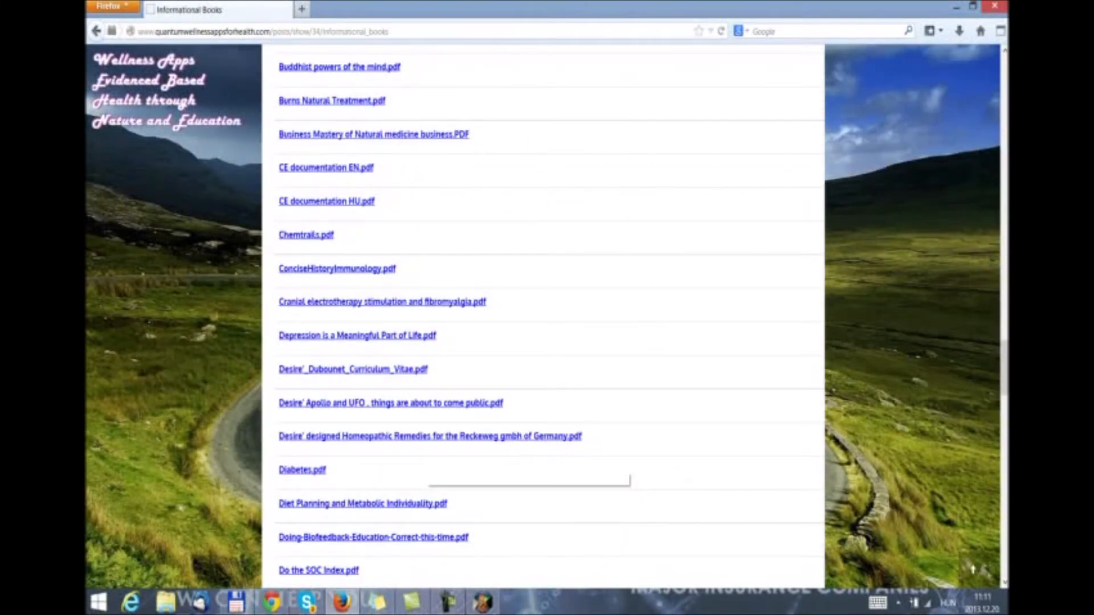
pyautogui.scroll(-3)
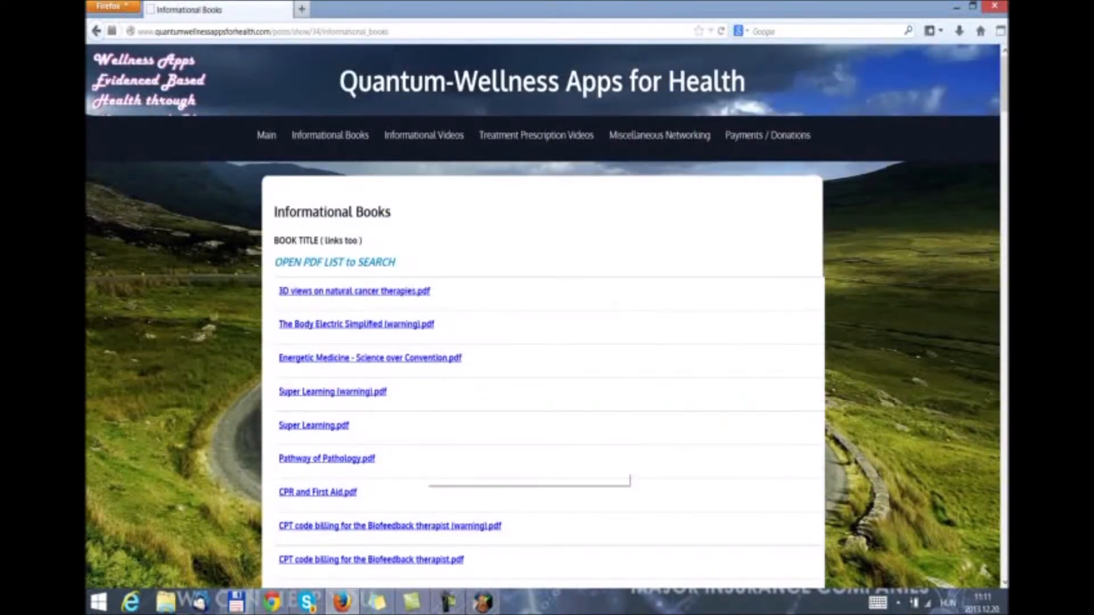
# Browse the Informational Videos and Treatment Prescription Videos link tables.
pyautogui.click(424, 135)
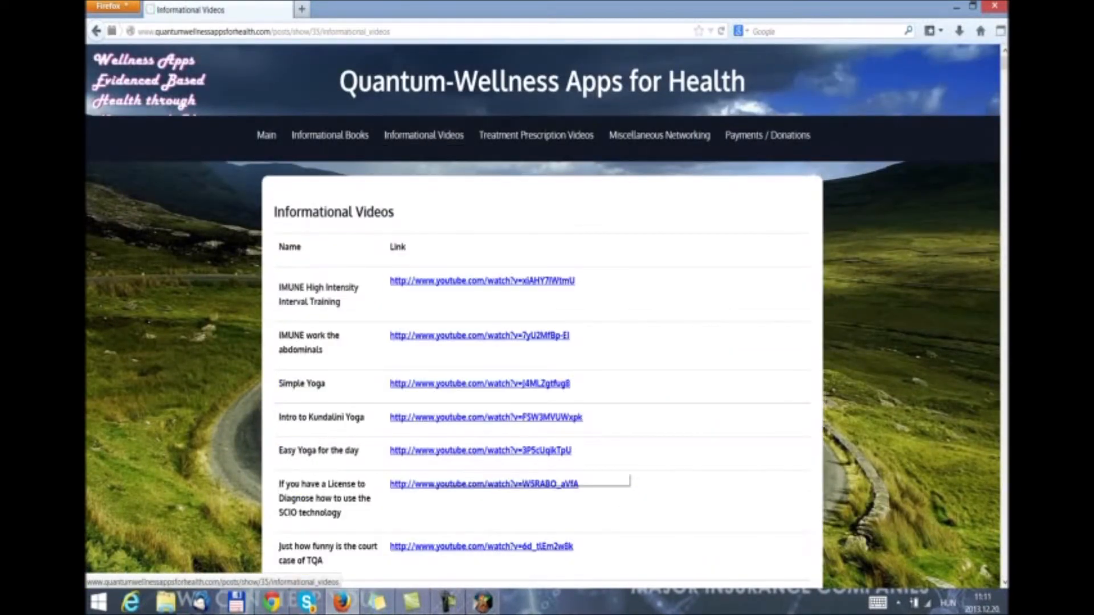
pyautogui.scroll(-3)
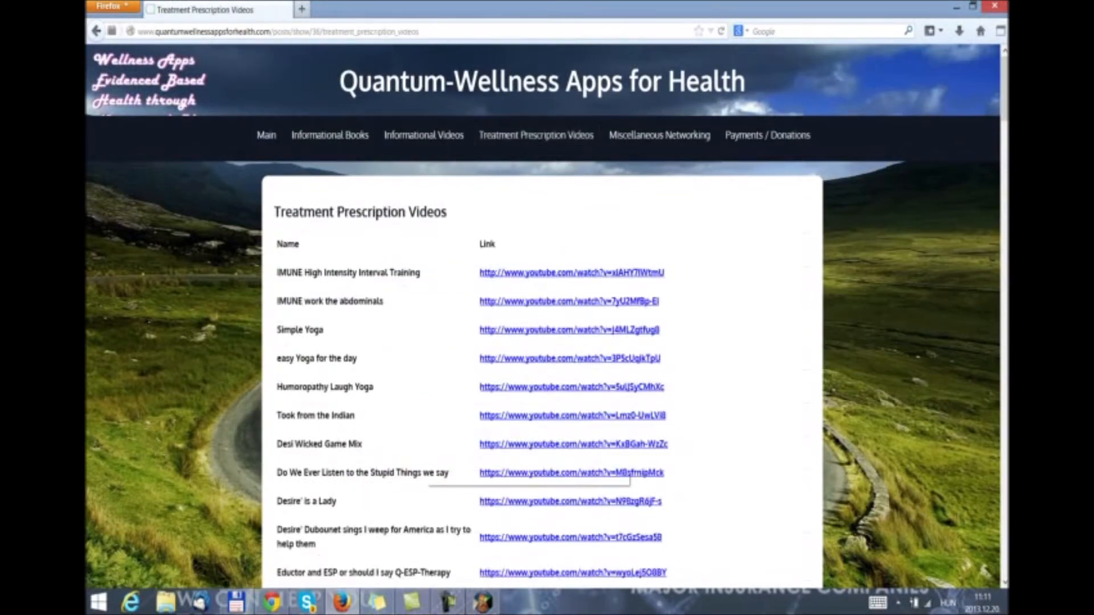
pyautogui.scroll(-3)
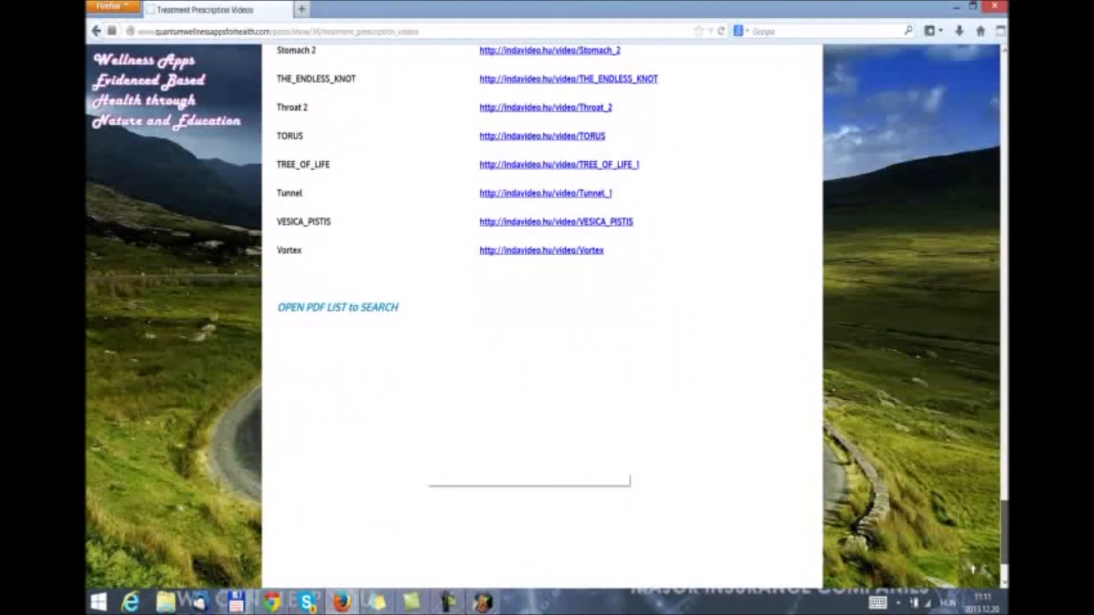
pyautogui.scroll(3)
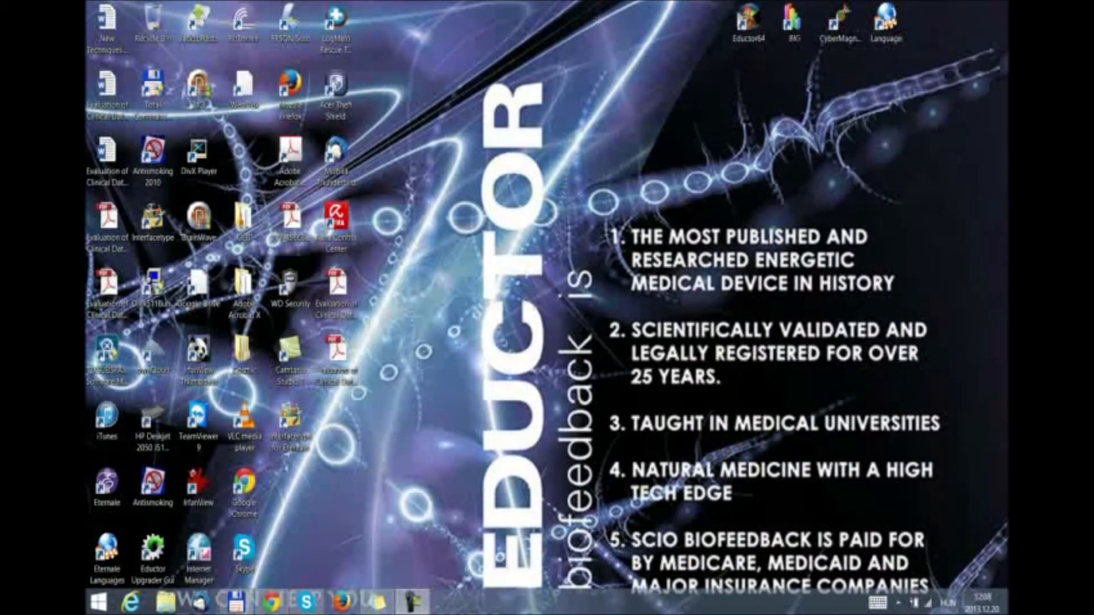
# Relaunch EDUCTOR via the Eductor64 desktop icon after closing Firefox.
pyautogui.click(747, 24)
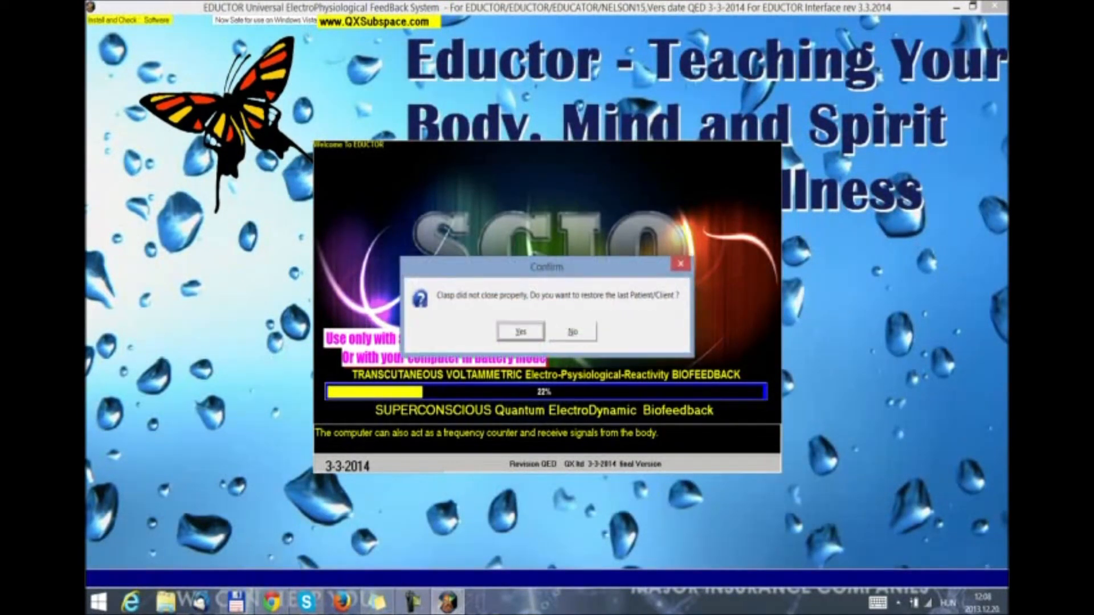
# Answer the restore-last-client prompt and let the welcome screen with the ownership notice load.
pyautogui.click(571, 330)
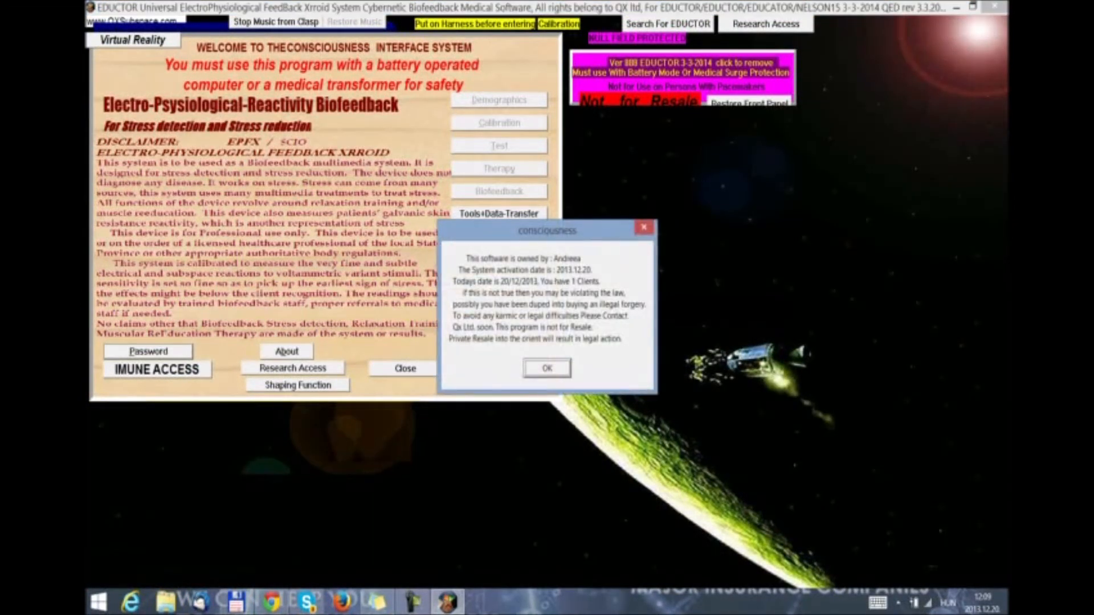
# Acknowledge the ownership notice and ethics statement, then briefly view the Demographics form with its SOC index questions.
pyautogui.click(546, 368)
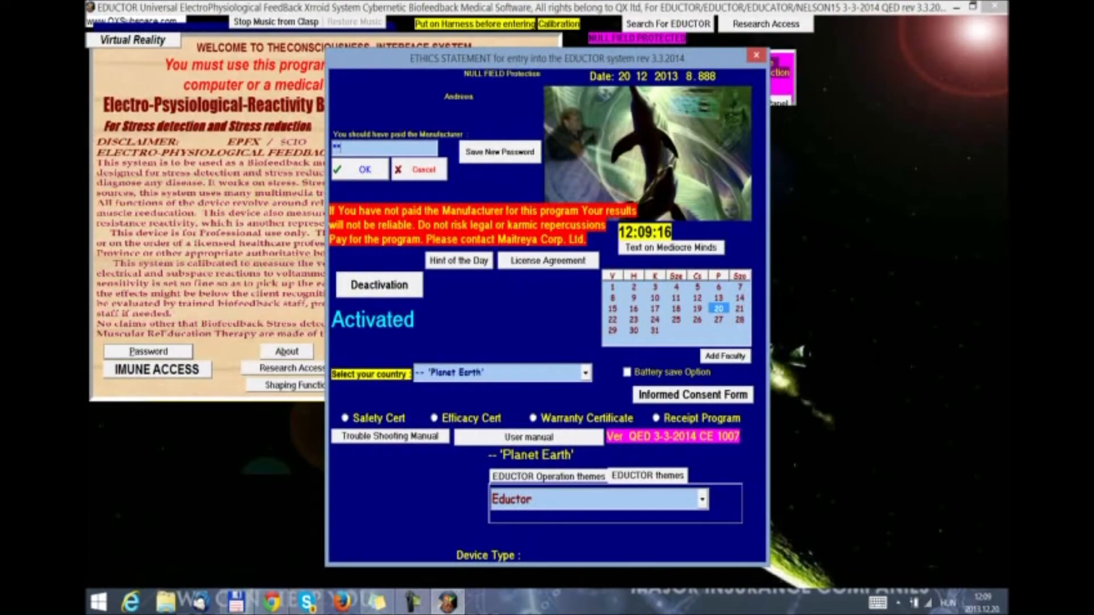
pyautogui.click(359, 169)
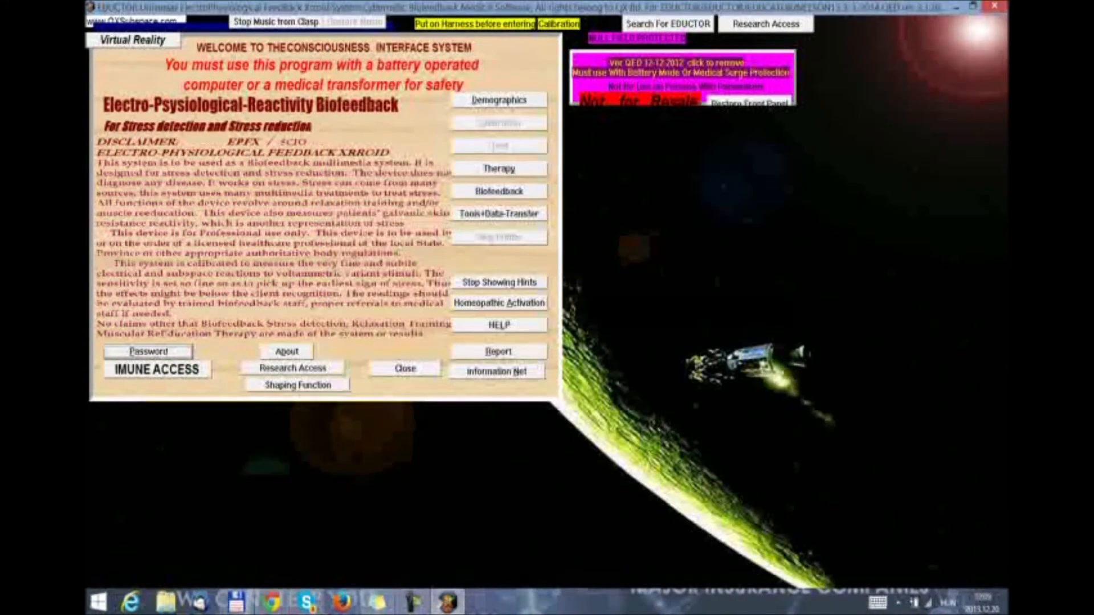
pyautogui.click(498, 100)
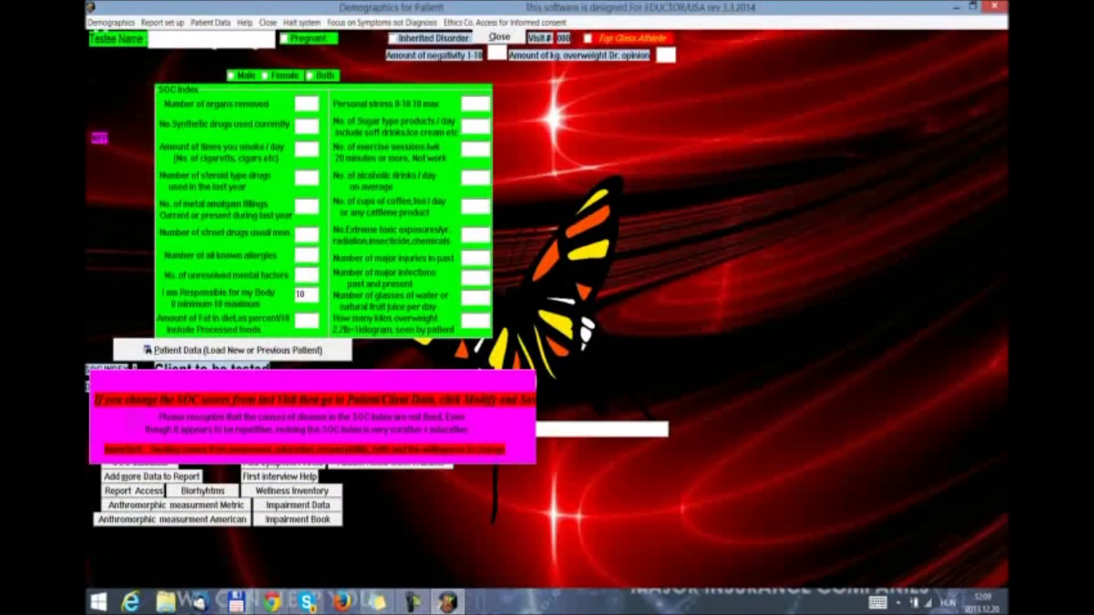
pyautogui.click(499, 36)
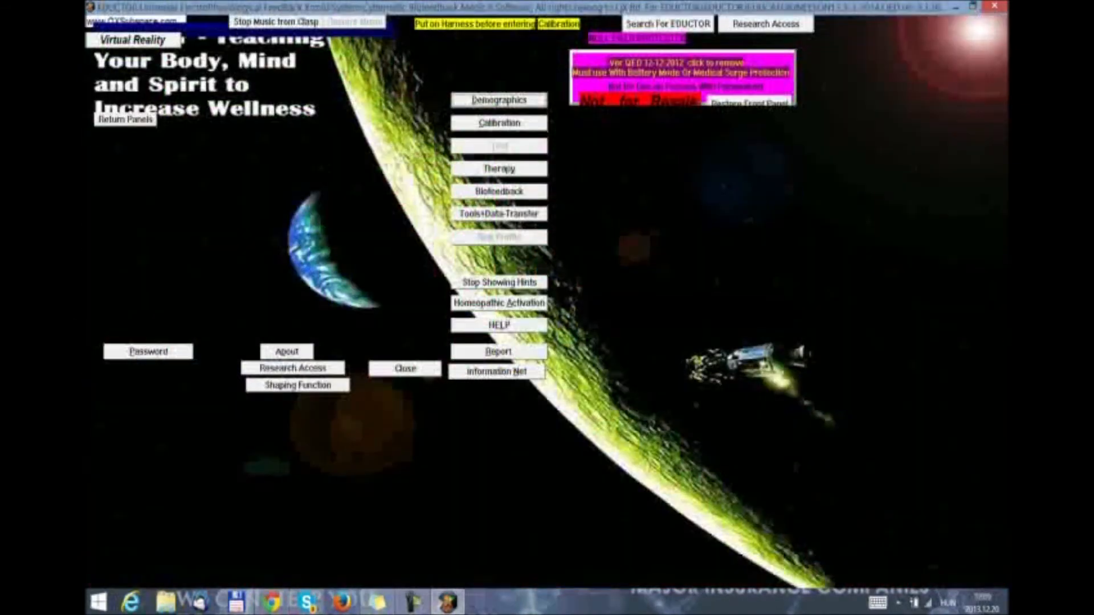
# Show the remedy list, then choose Risks Profile from the Program menu to display the averaged test-score risk chart.
pyautogui.click(498, 123)
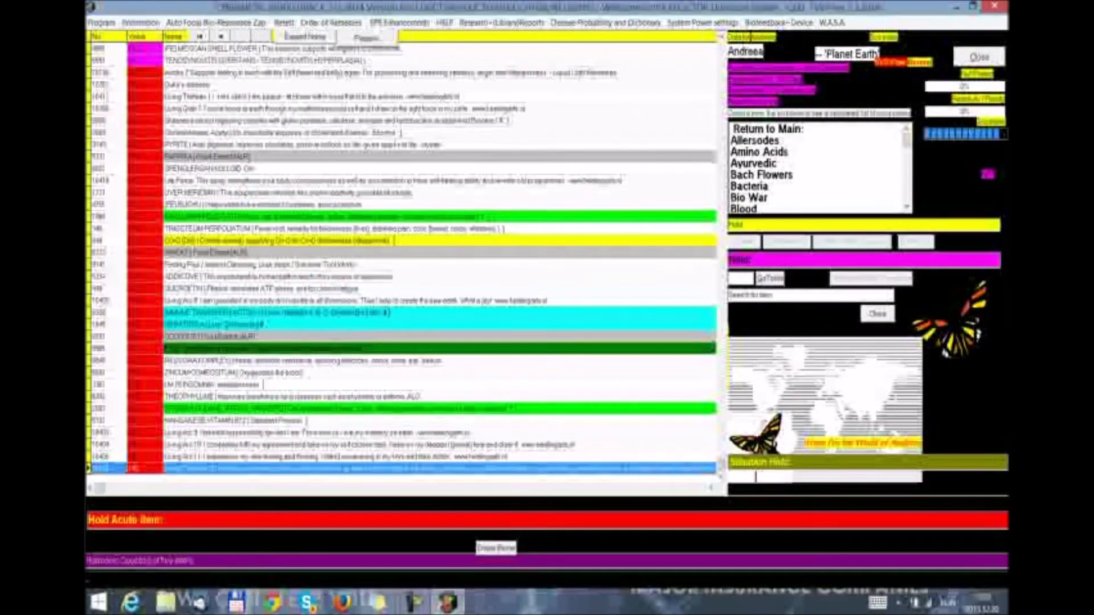
pyautogui.click(101, 22)
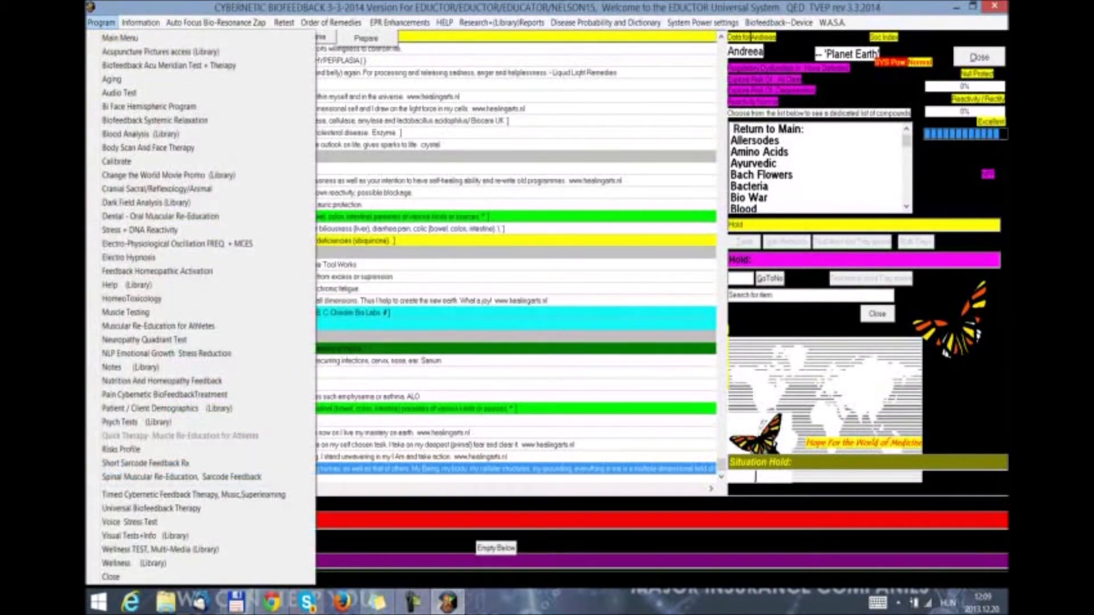
pyautogui.moveTo(121, 449)
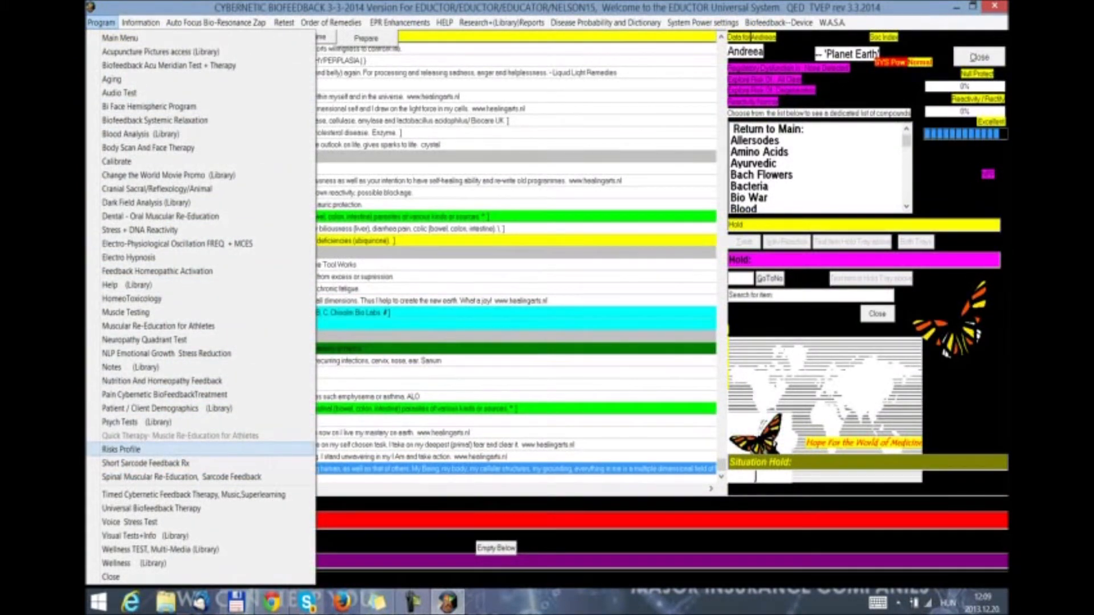
pyautogui.click(121, 450)
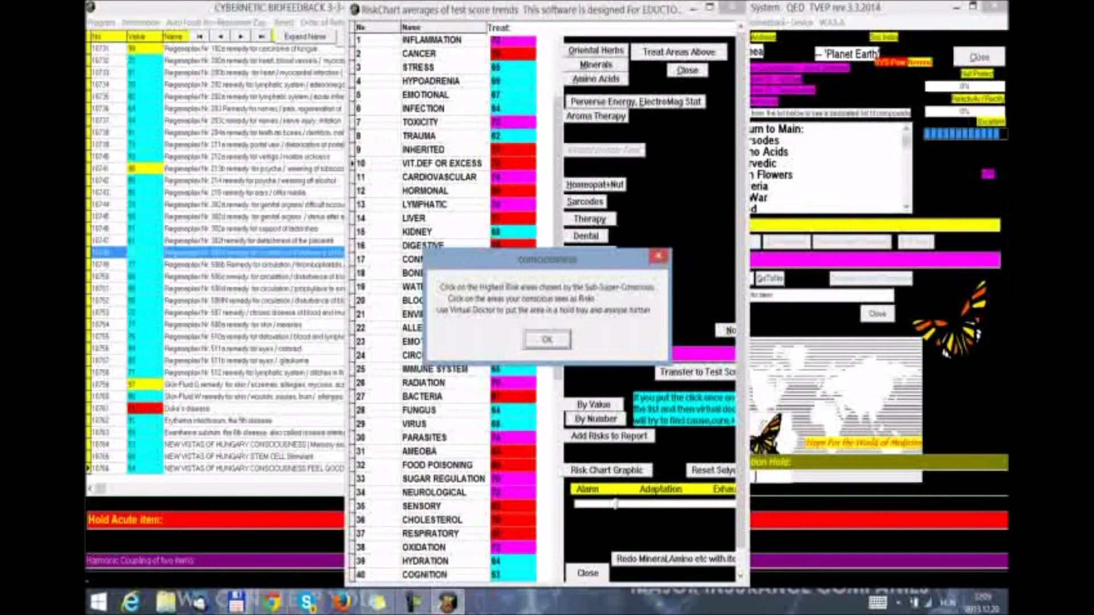
# Dismiss the highest-risk-areas notice and exit EDUCTOR to the desktop.
pyautogui.click(547, 339)
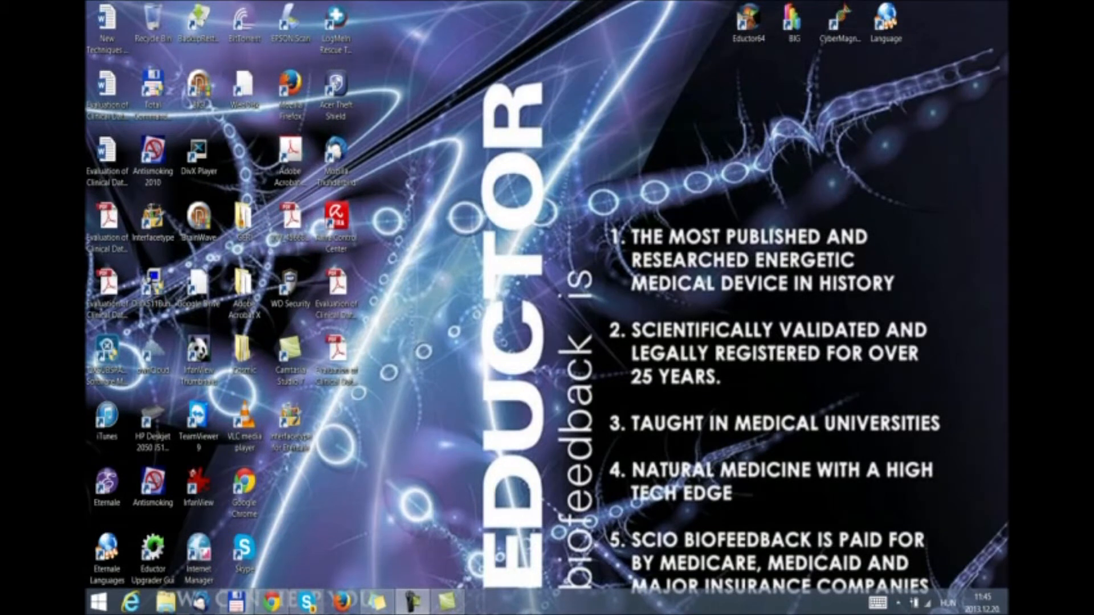
# Launch EDUCTOR from the Eductor64 desktop shortcut so its welcome screen appears.
pyautogui.click(749, 20)
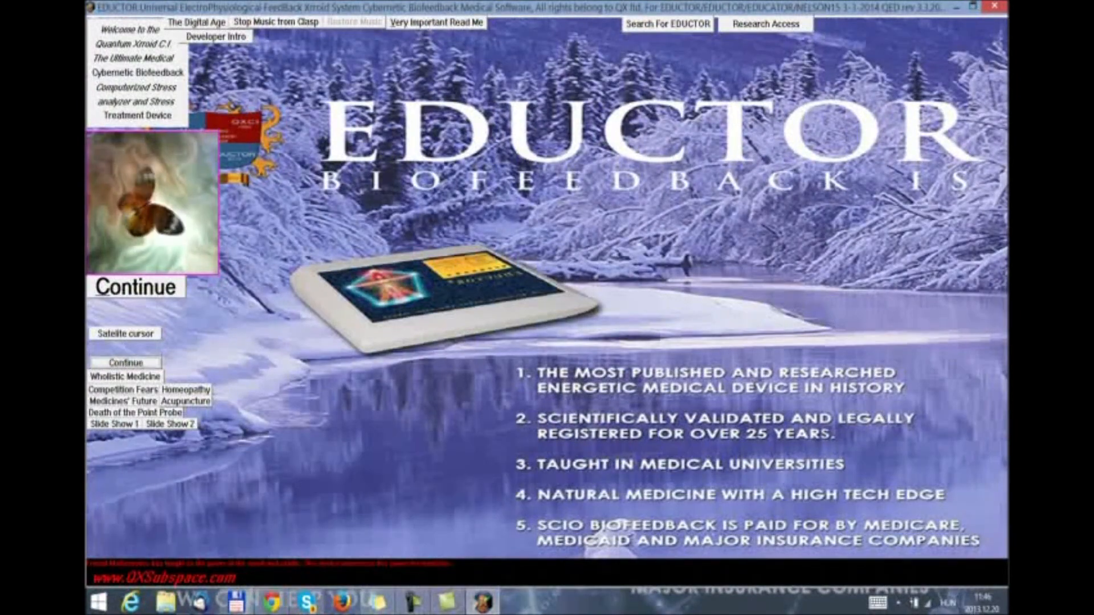
# Continue past the welcome screen, enter the ethics password, and show the 3D biofeedback Energy Map.
pyautogui.click(136, 287)
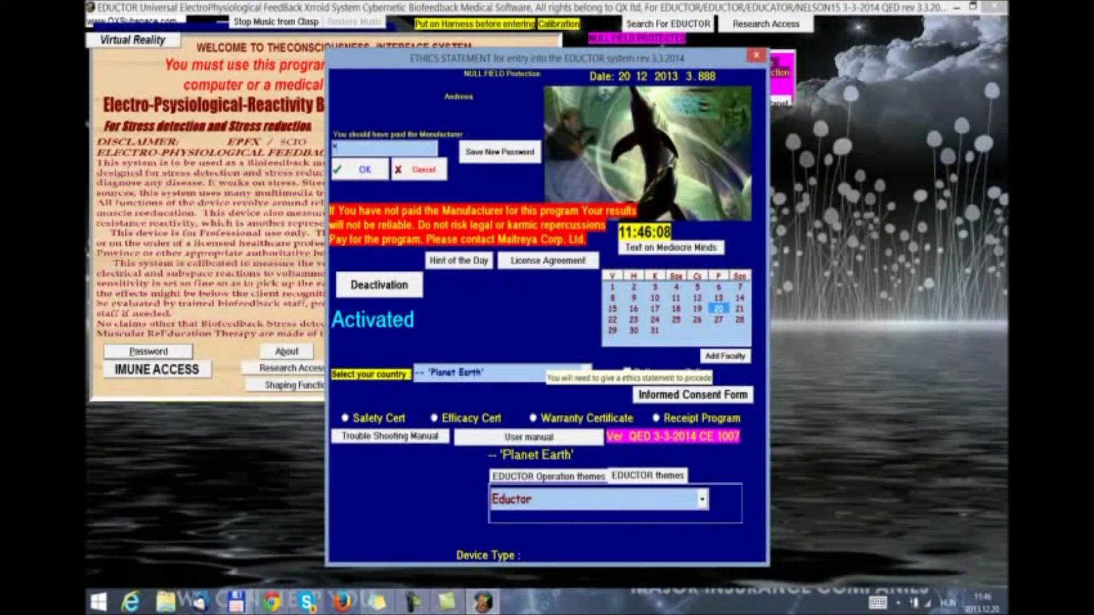
pyautogui.write('***')
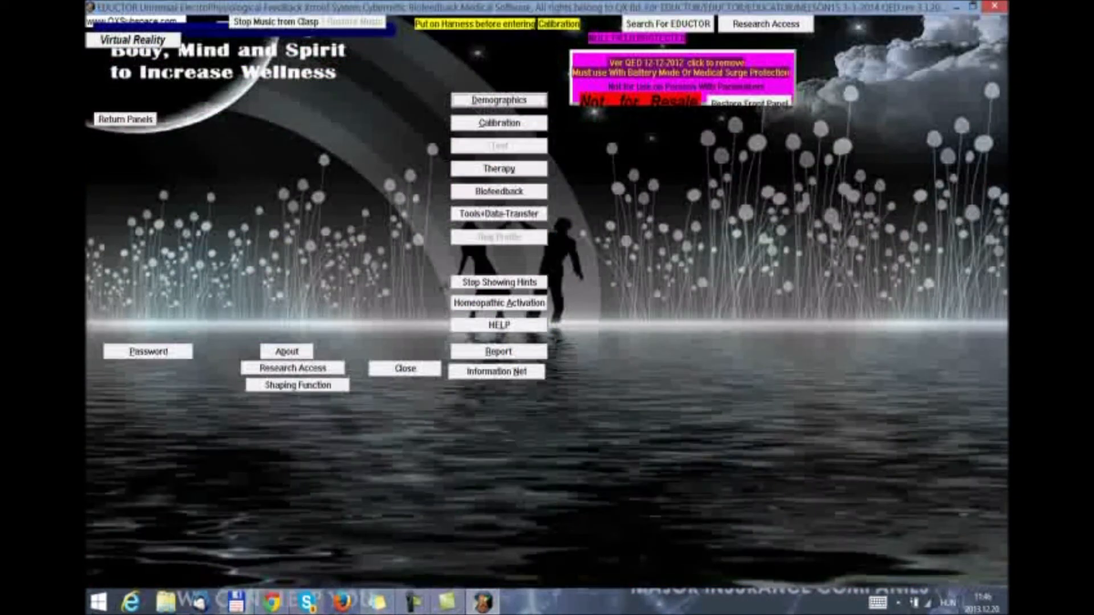
pyautogui.click(498, 123)
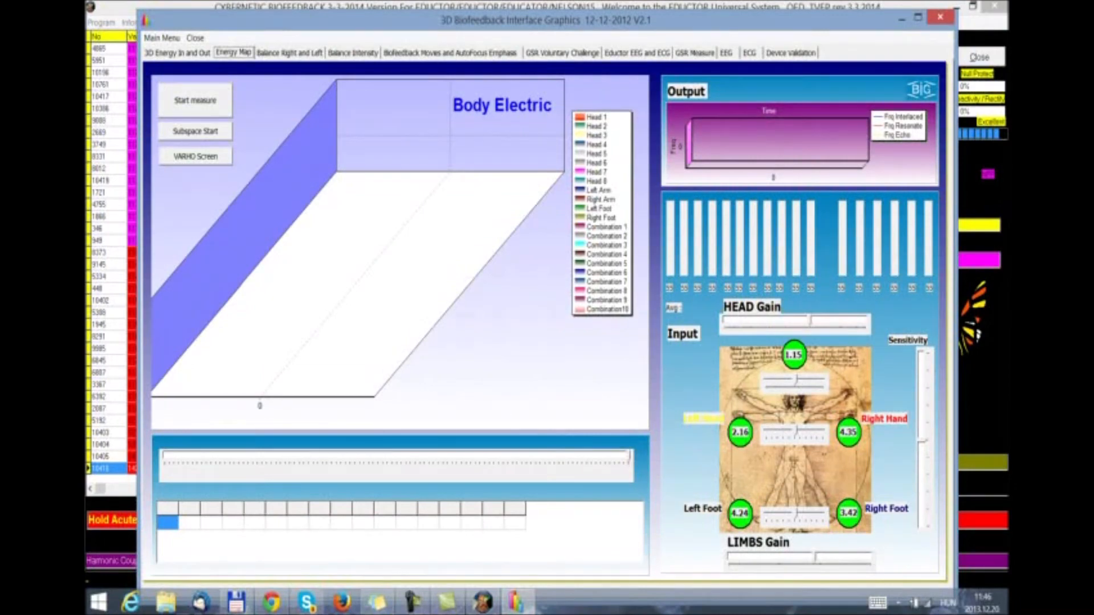
# Leave the 3D graphics and pick an Auto Zap program from the Auto Focus Bio-Resonance Zap menu so the working panel starts.
pyautogui.click(195, 38)
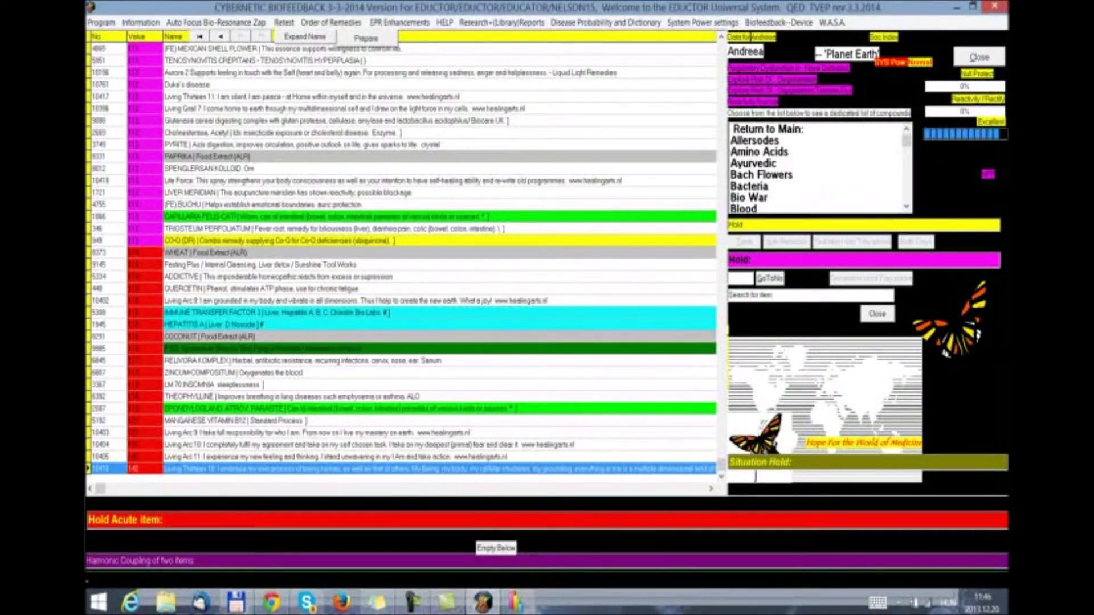
pyautogui.click(215, 22)
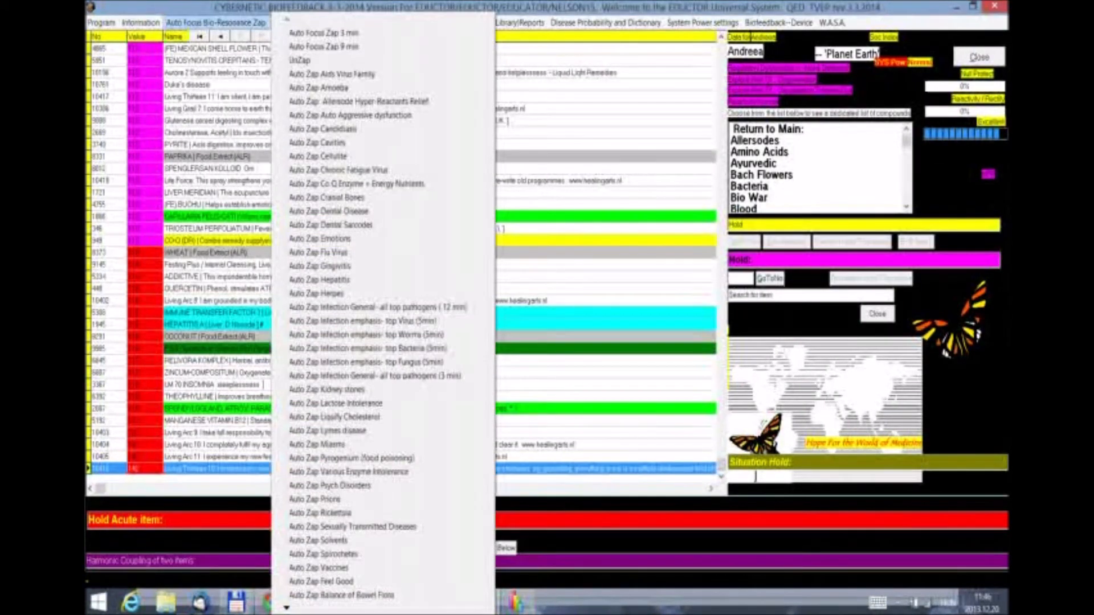
pyautogui.scroll(-3)
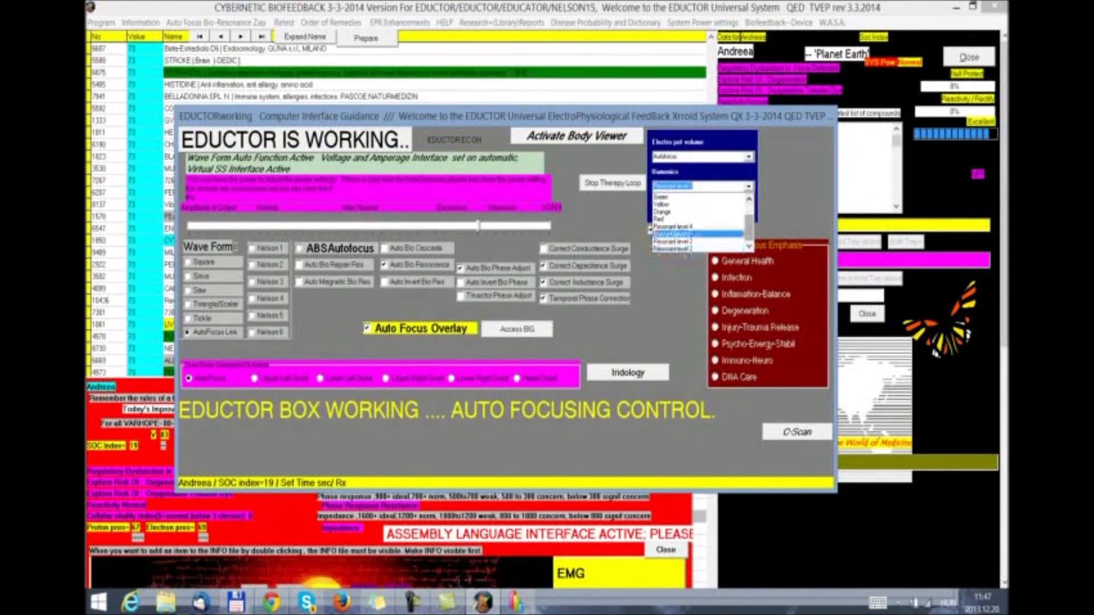
# Set harmonics to Yellow and choose which body points receive them, bringing up the chakra harmonic display.
pyautogui.click(698, 229)
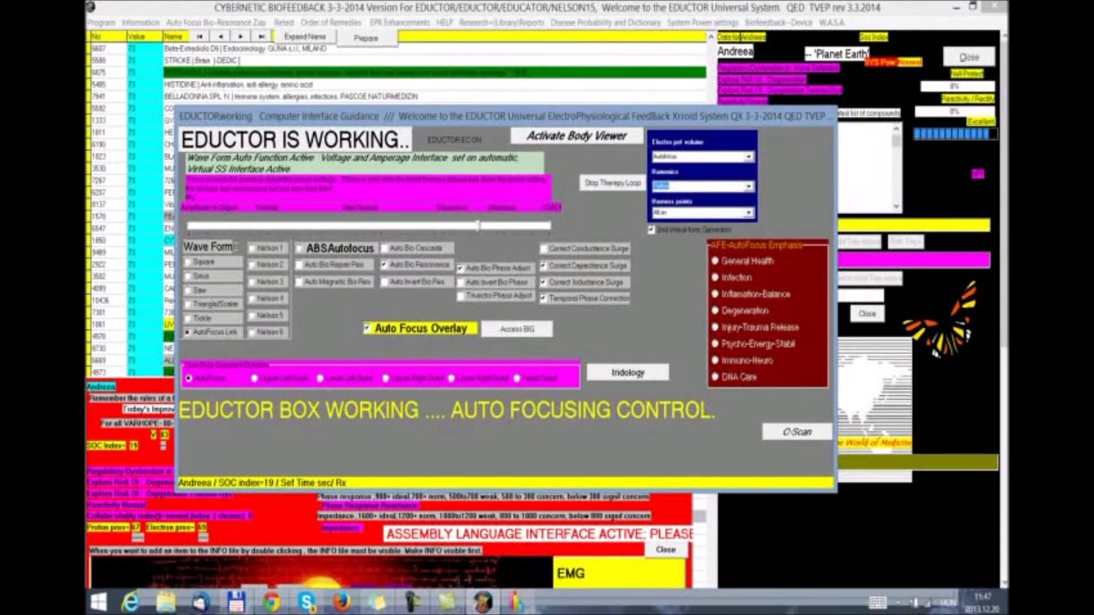
pyautogui.click(744, 212)
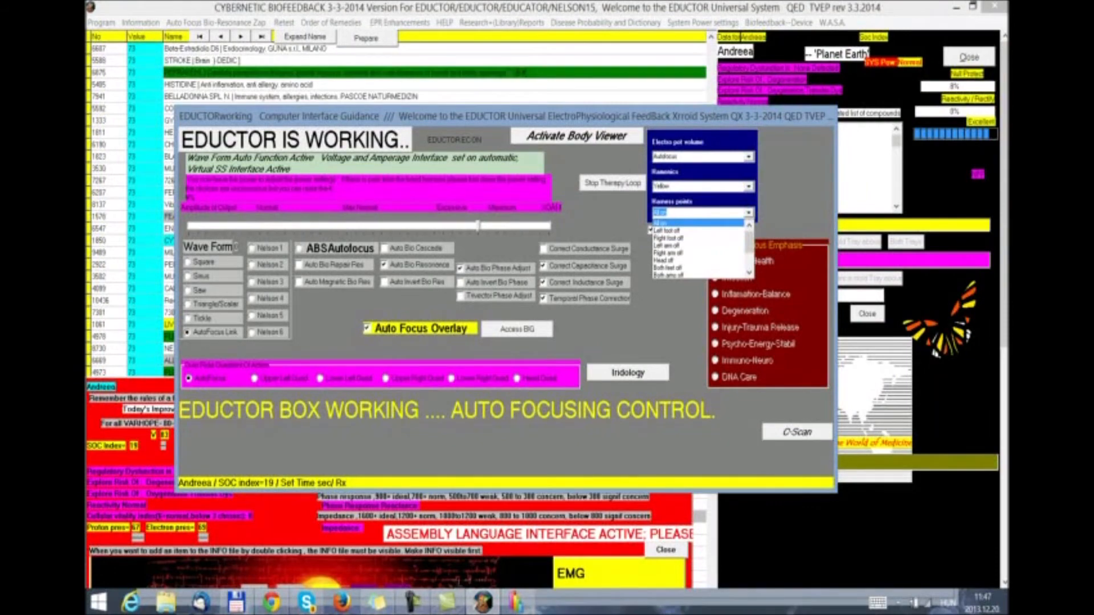
pyautogui.click(697, 244)
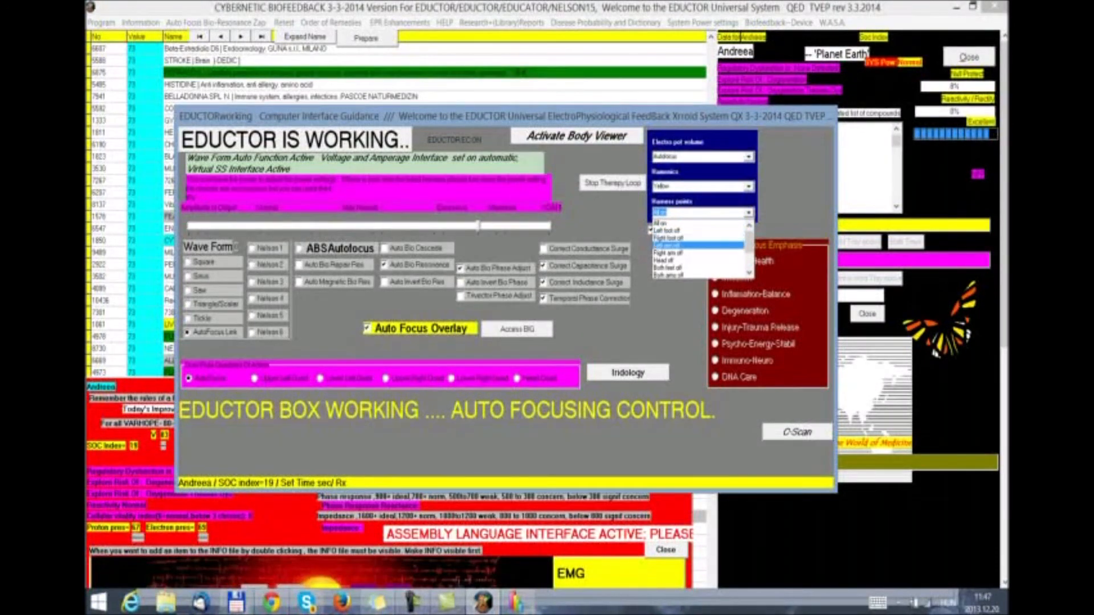
pyautogui.click(697, 258)
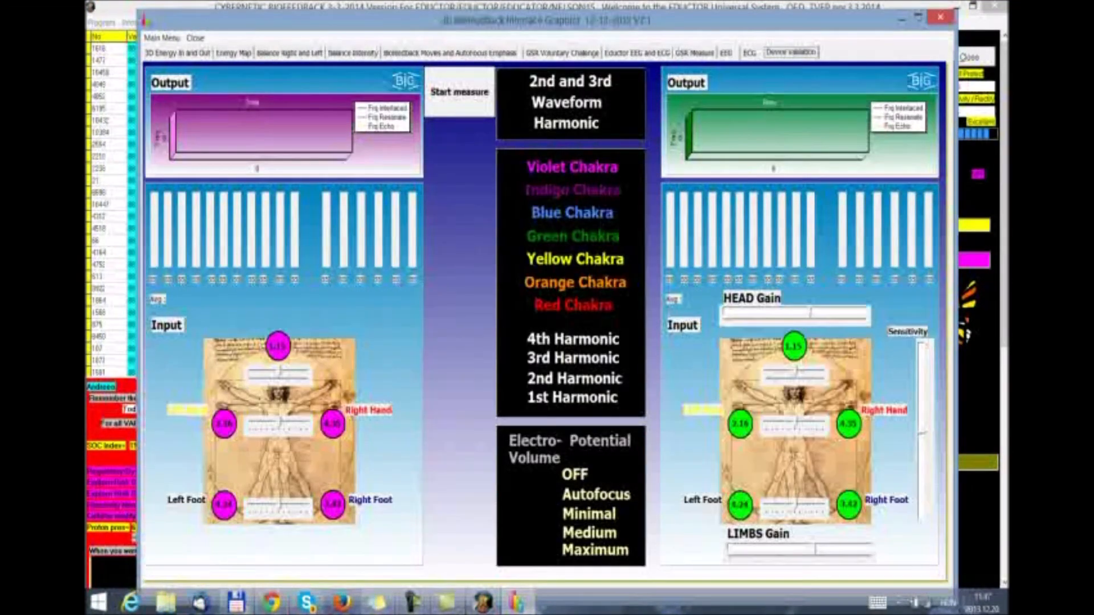
# Close the chakra harmonic display to return to the auto-focusing working panel with Yellow harmonics set.
pyautogui.click(459, 91)
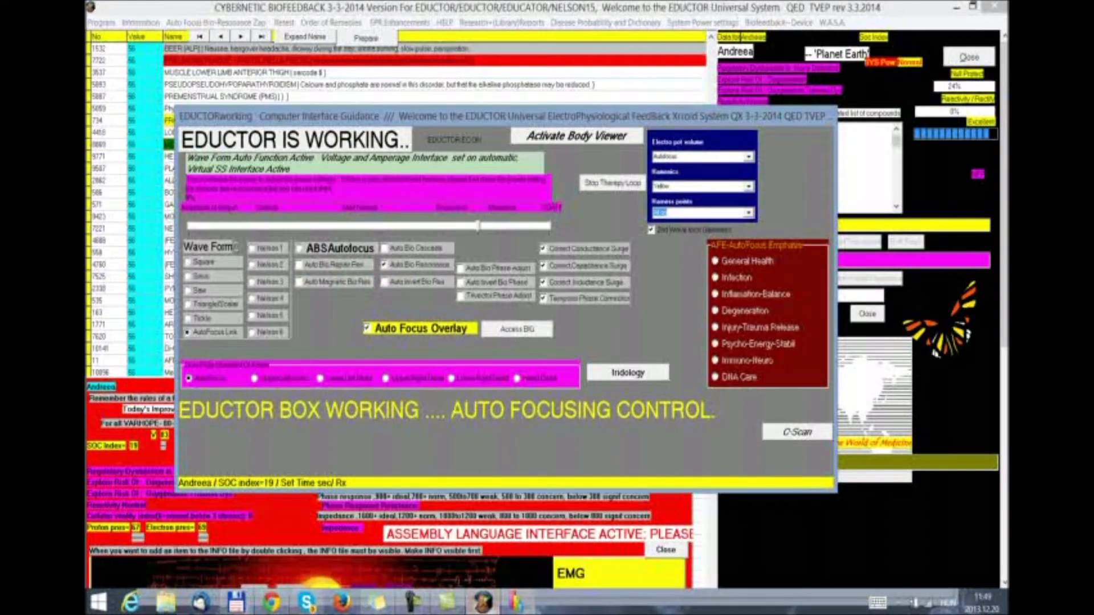
# Stop the therapy loop and exit EDUCTOR back to the desktop.
pyautogui.click(746, 186)
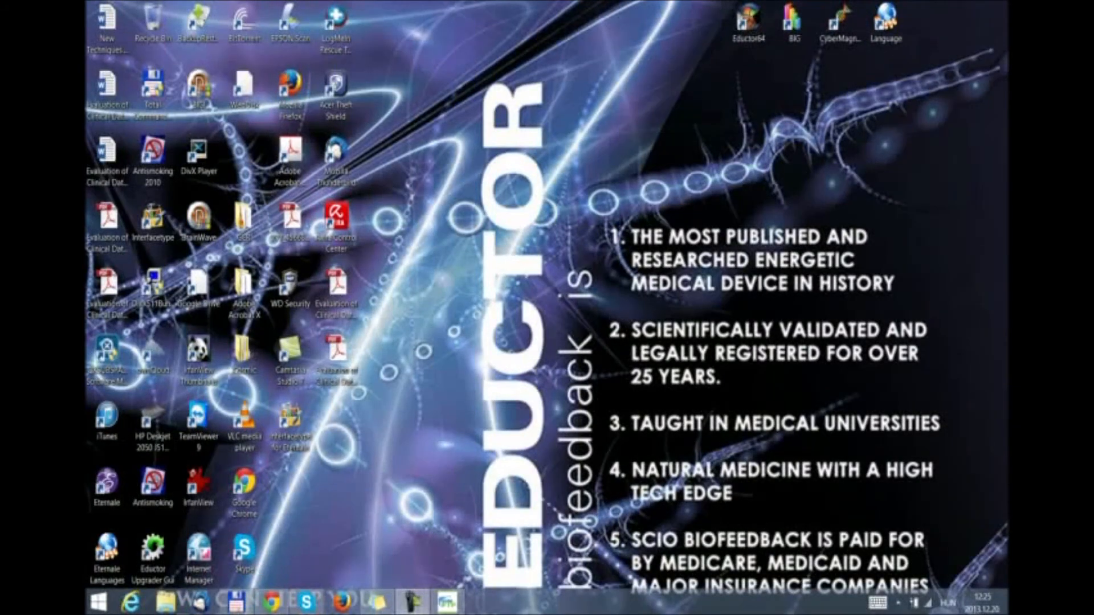
# Launch EDUCTOR from the Eductor64 desktop shortcut so its welcome screen loads.
pyautogui.click(748, 21)
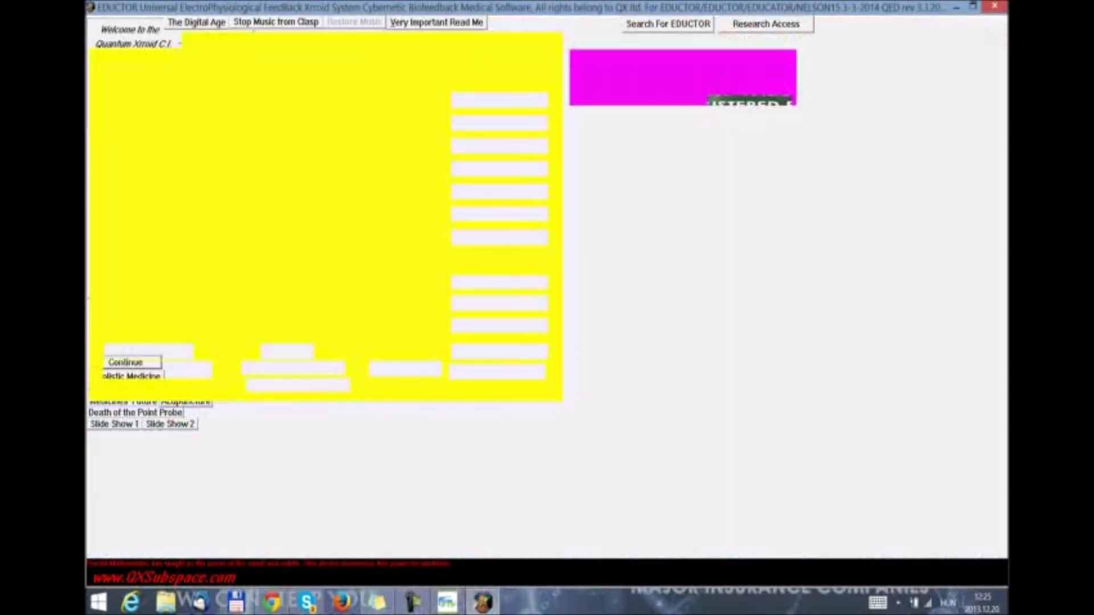
# Continue past the welcome screen and confirm the Ethics Statement password.
pyautogui.click(126, 362)
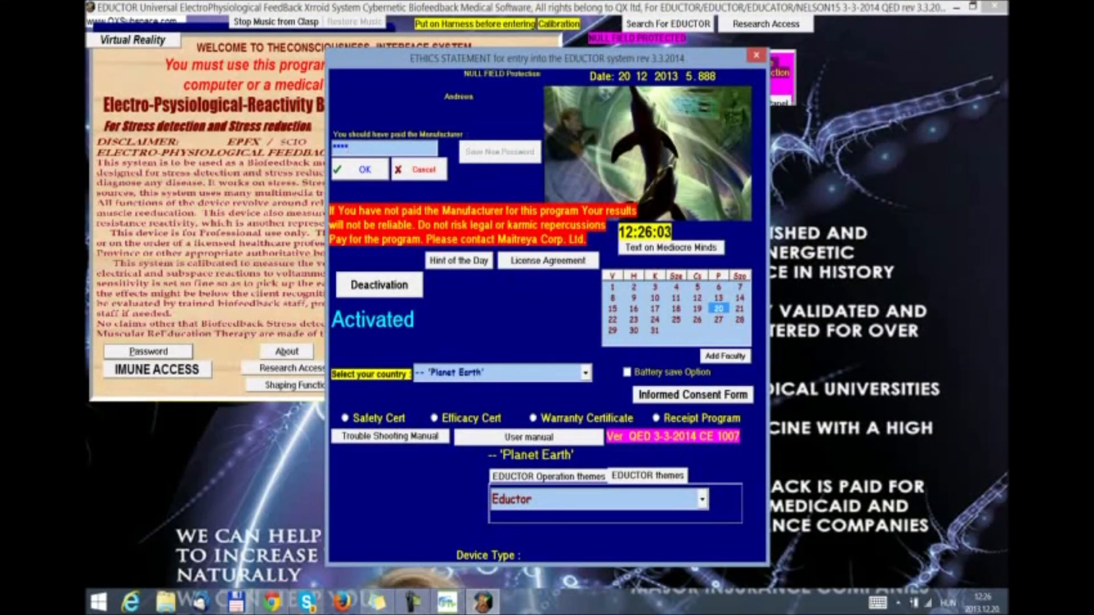
pyautogui.click(359, 169)
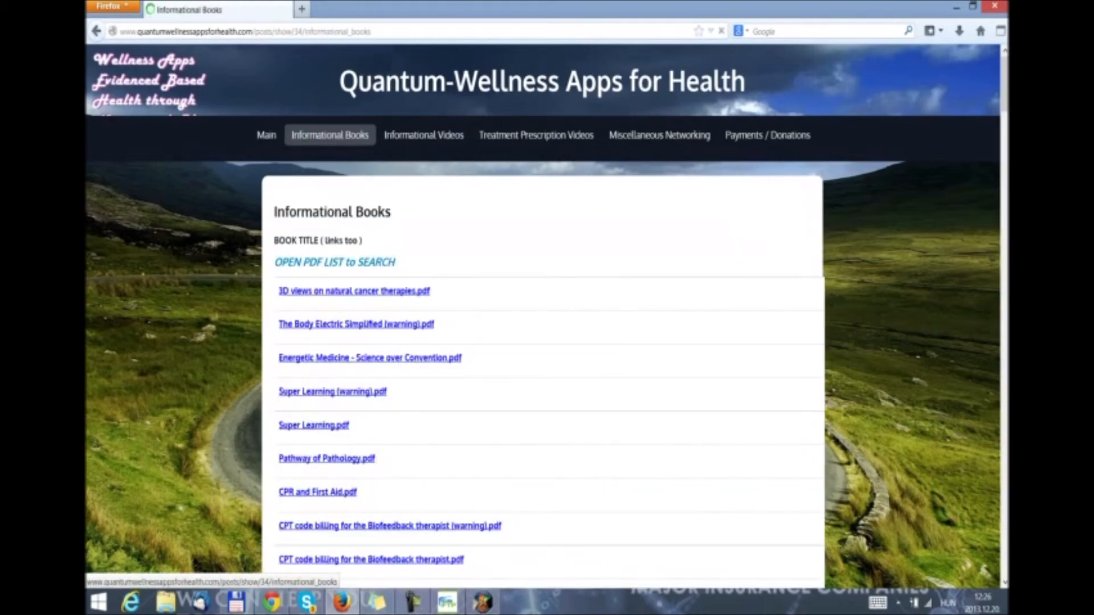
# Go from Informational Books to Informational Videos, then to Treatment Prescription Videos.
pyautogui.scroll(-3)
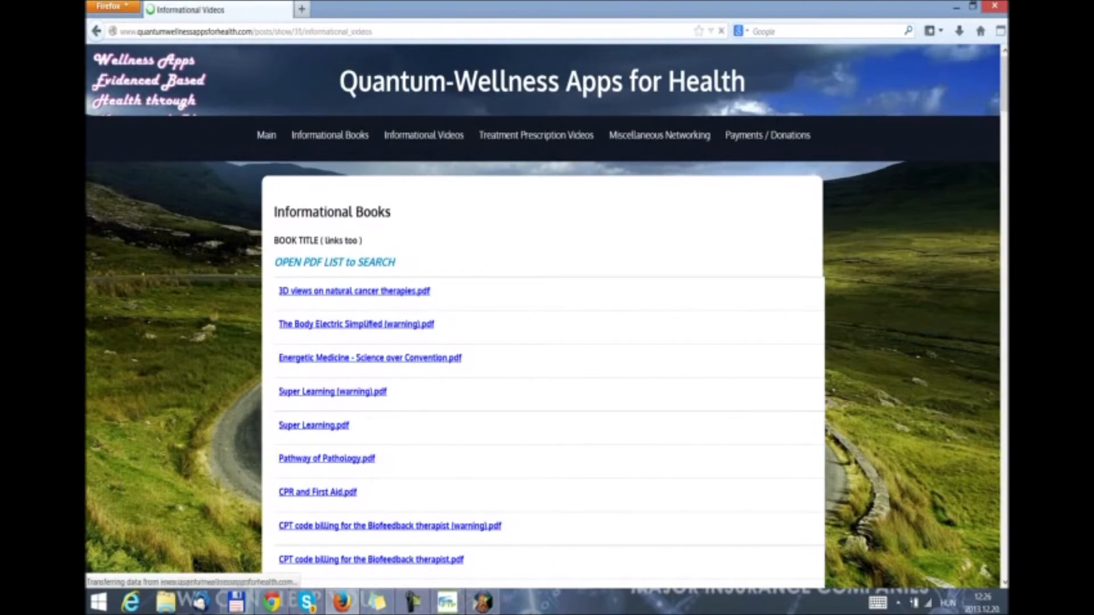
pyautogui.click(424, 134)
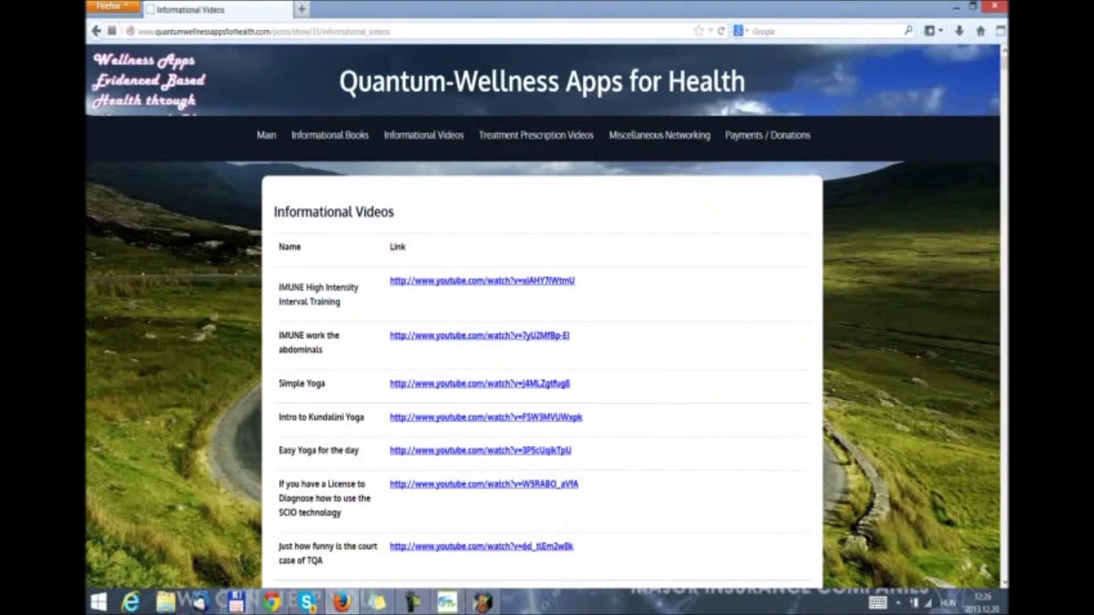
pyautogui.click(536, 135)
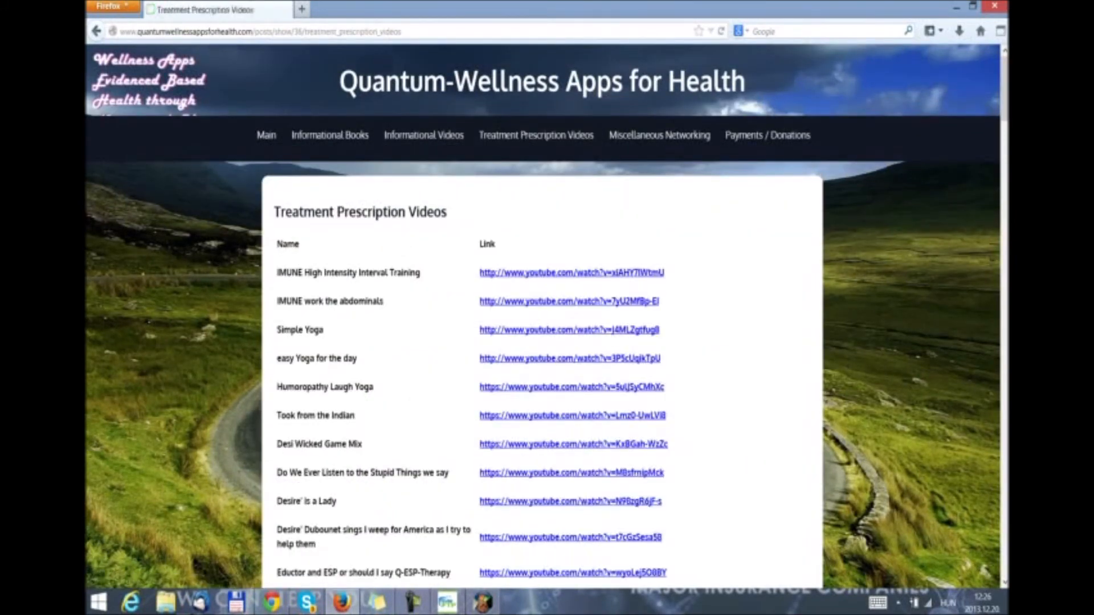
pyautogui.scroll(-3)
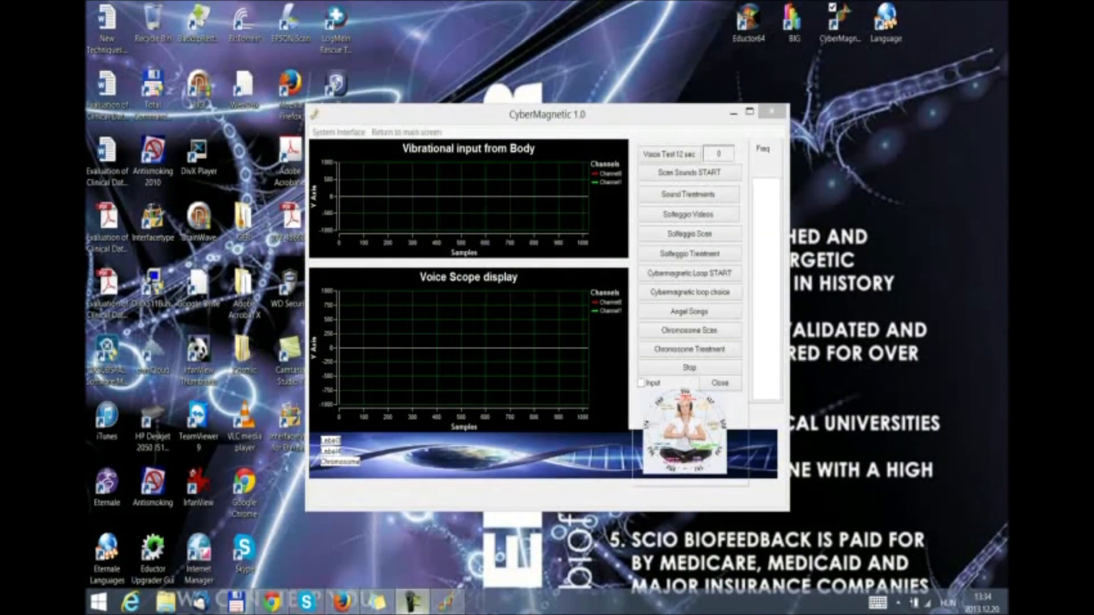
# Drag the CyberMagnetic 1.0 window by its title bar toward the left of the desktop.
pyautogui.moveTo(546, 113); pyautogui.dragTo(454, 92)
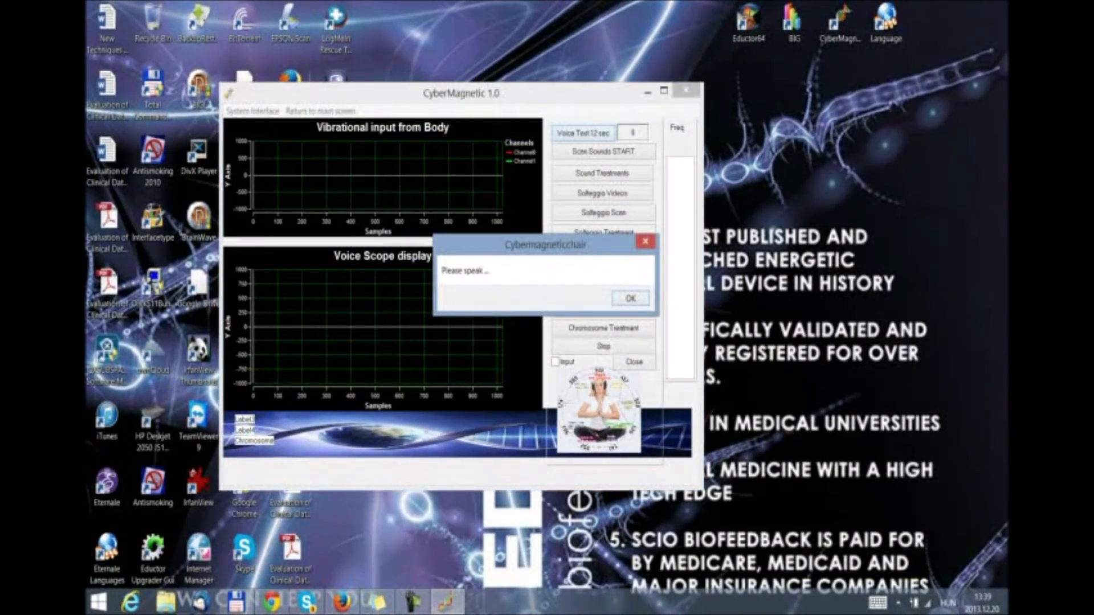
# Confirm the 'Please speak...' prompt and show the recorded voice waveforms and frequencies.
pyautogui.click(629, 298)
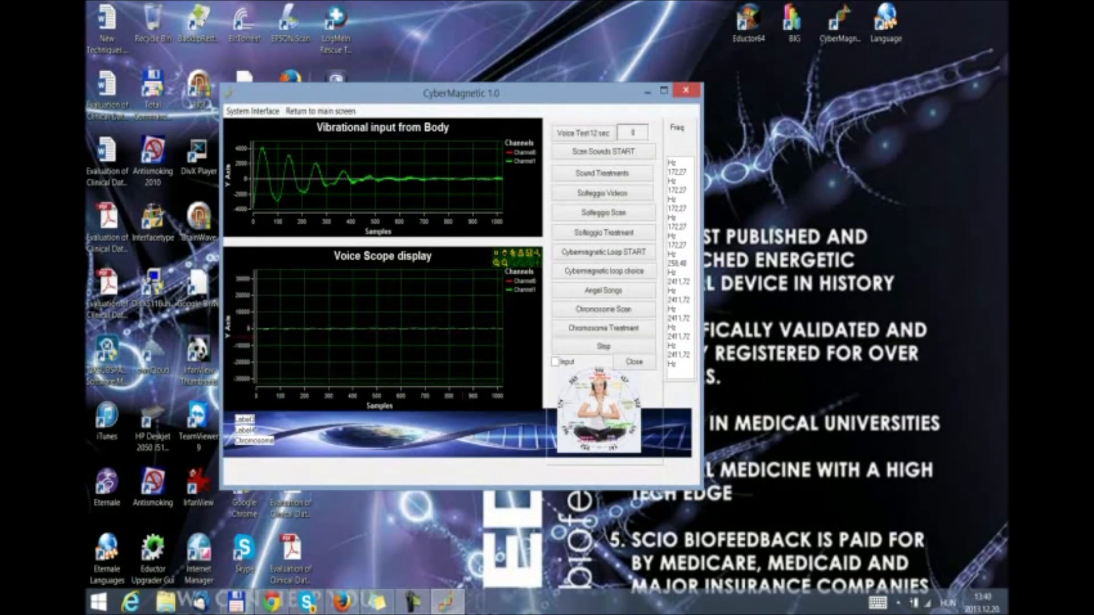
pyautogui.click(602, 151)
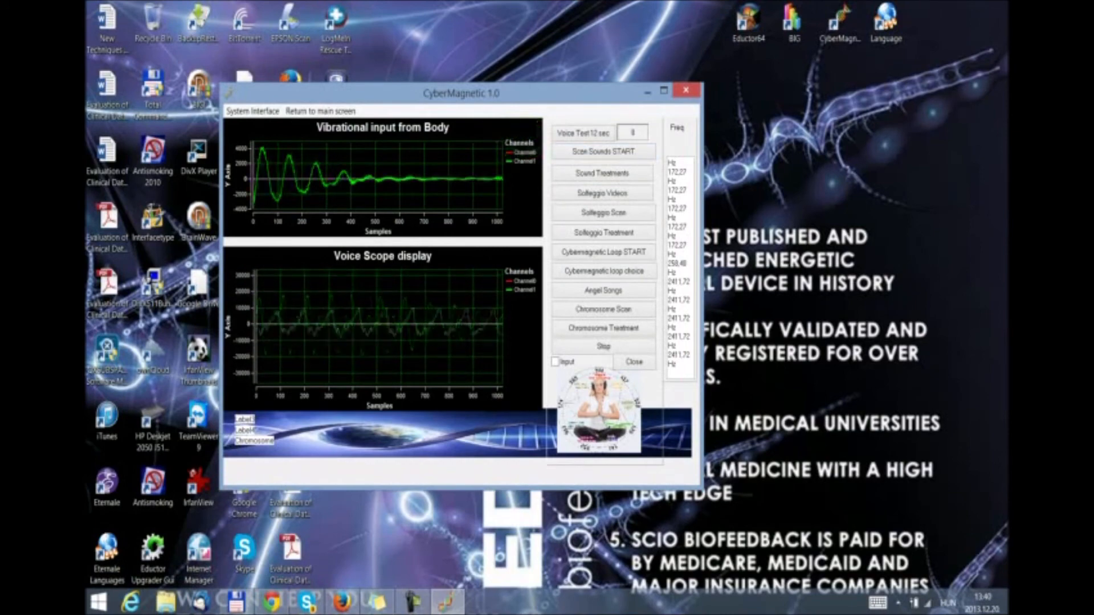
pyautogui.click(602, 150)
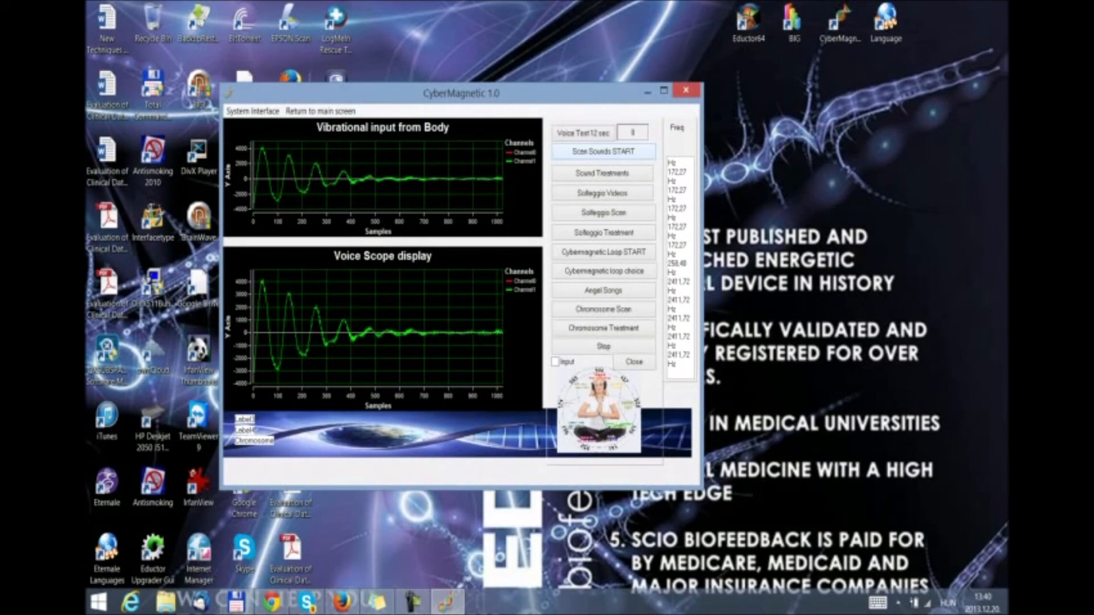
pyautogui.click(602, 172)
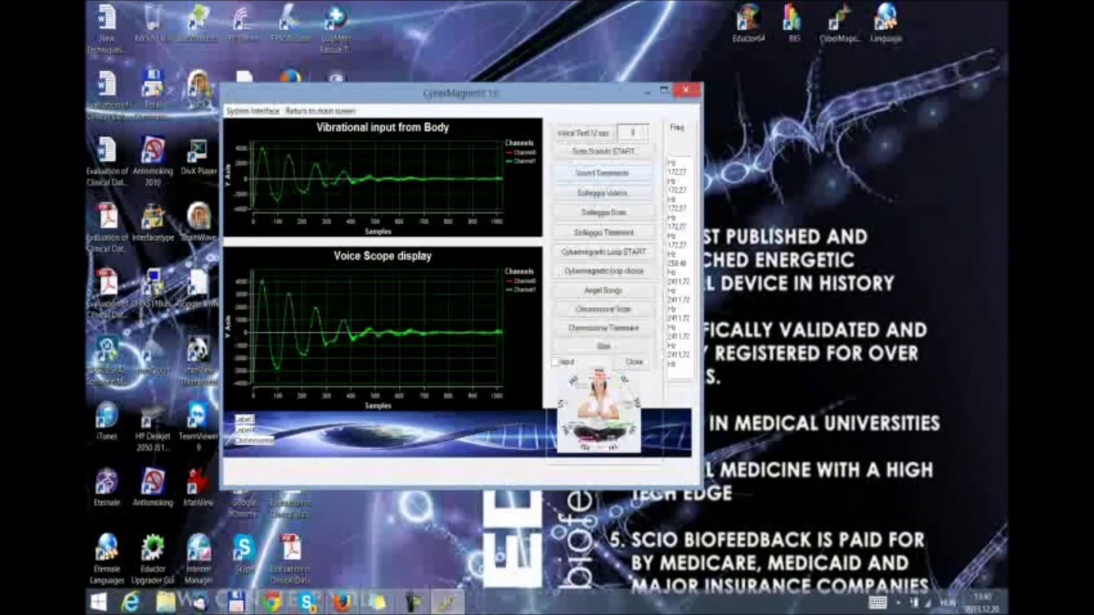
pyautogui.click(602, 192)
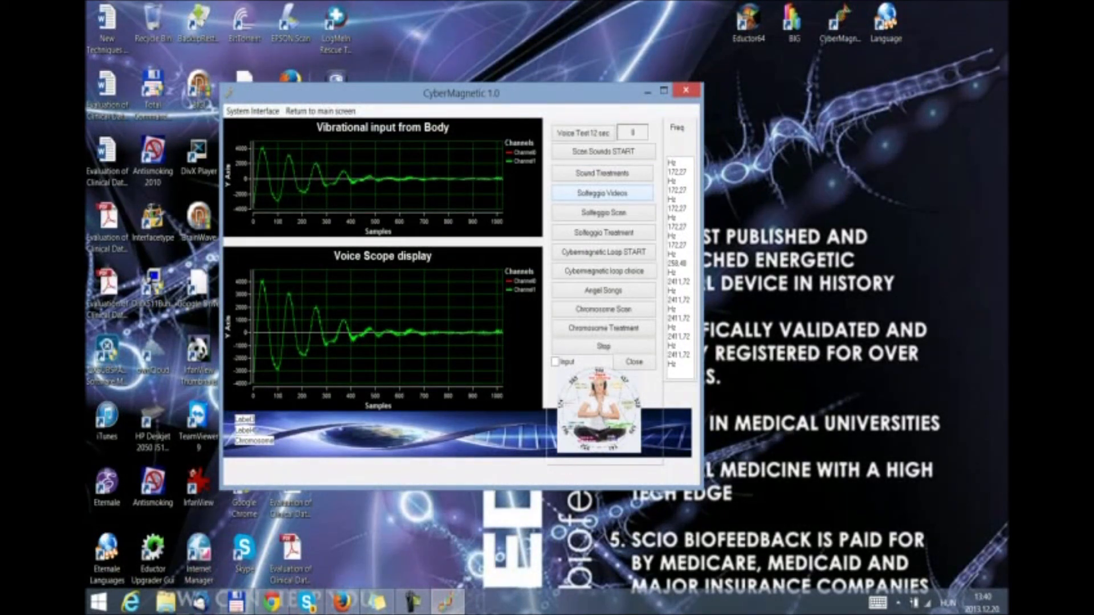
pyautogui.click(602, 192)
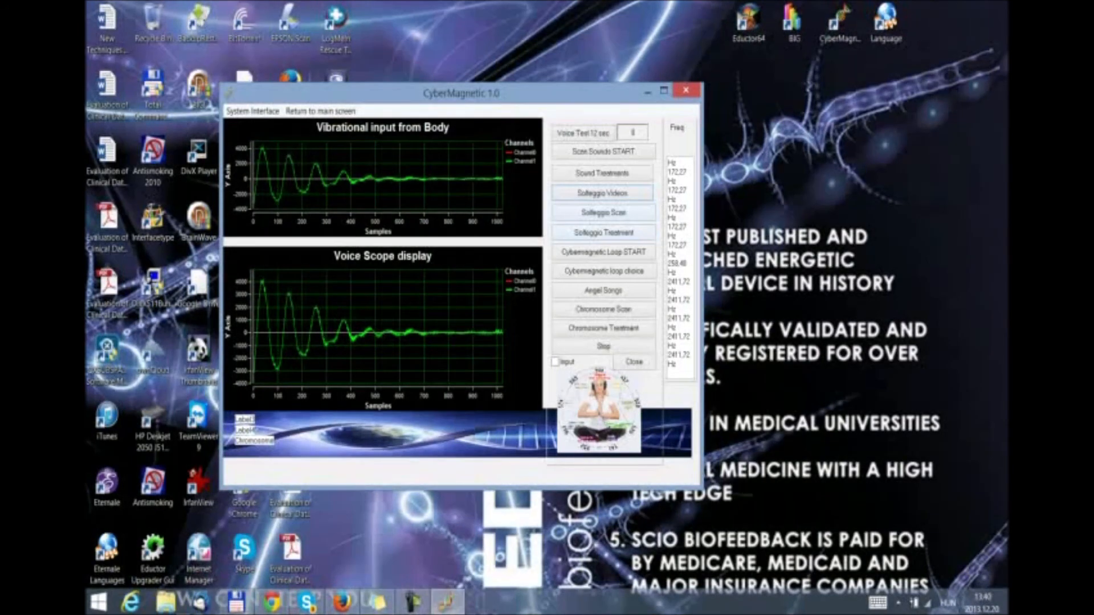
pyautogui.click(602, 232)
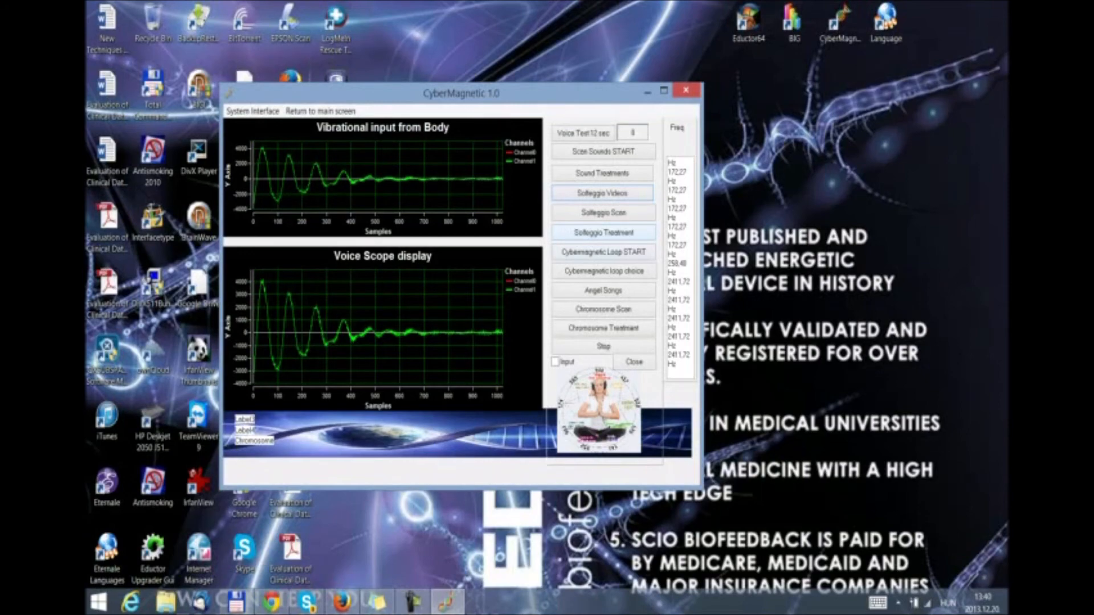
pyautogui.click(602, 252)
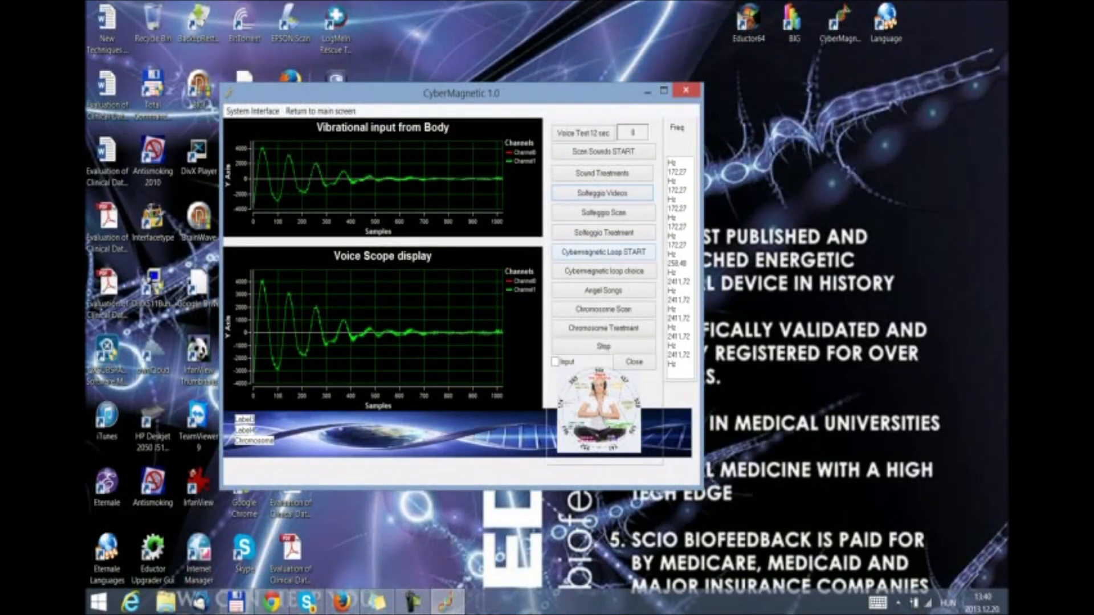
pyautogui.click(602, 152)
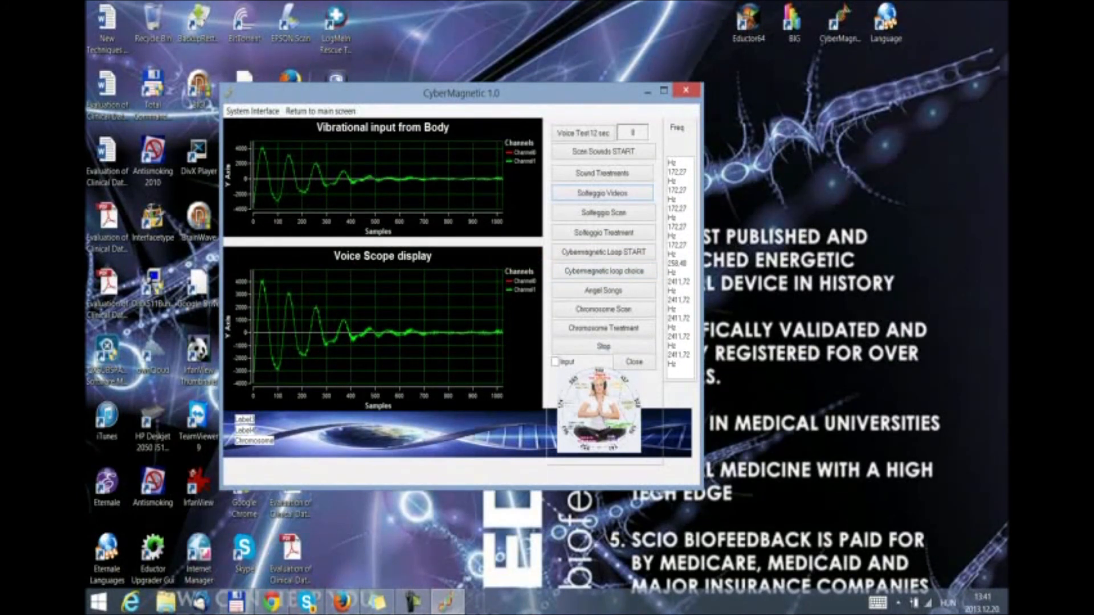
# Show the loop song list, switch to Angel Songs and pick one.
pyautogui.click(602, 271)
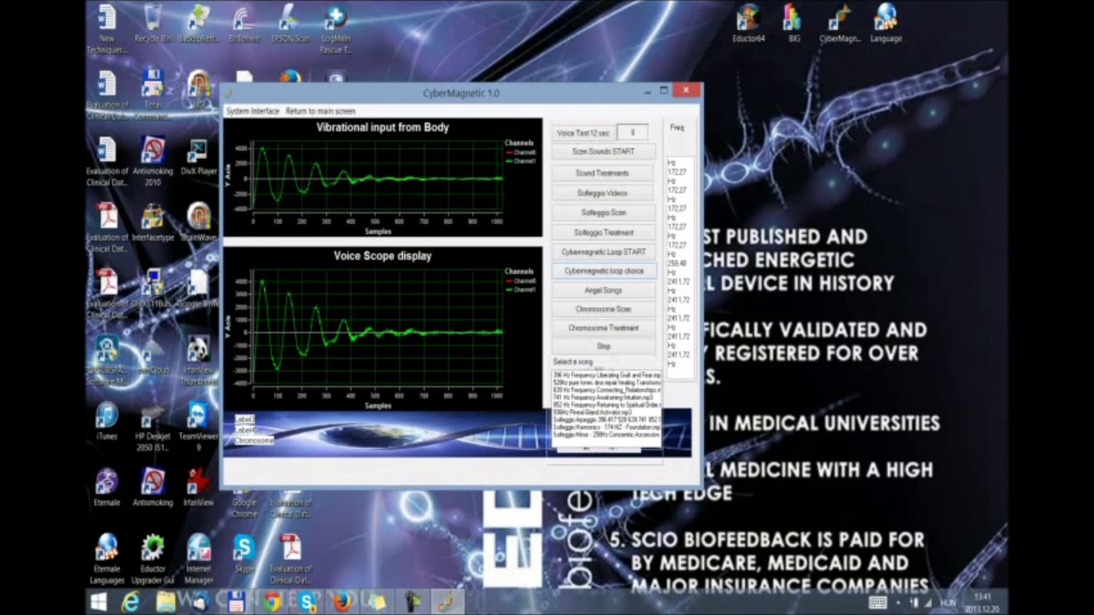
pyautogui.click(602, 290)
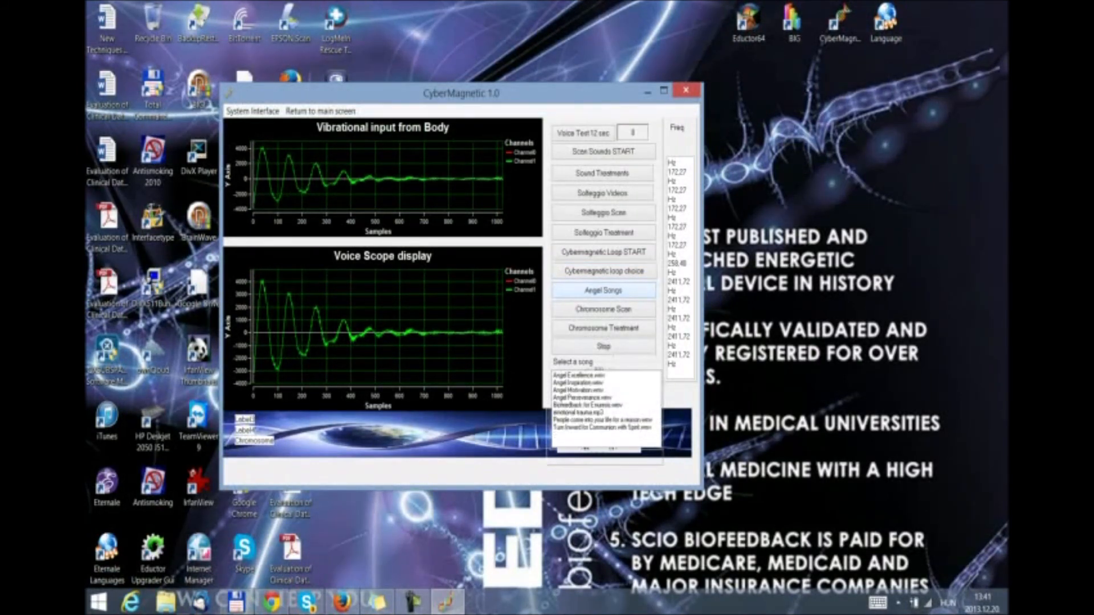
pyautogui.click(602, 291)
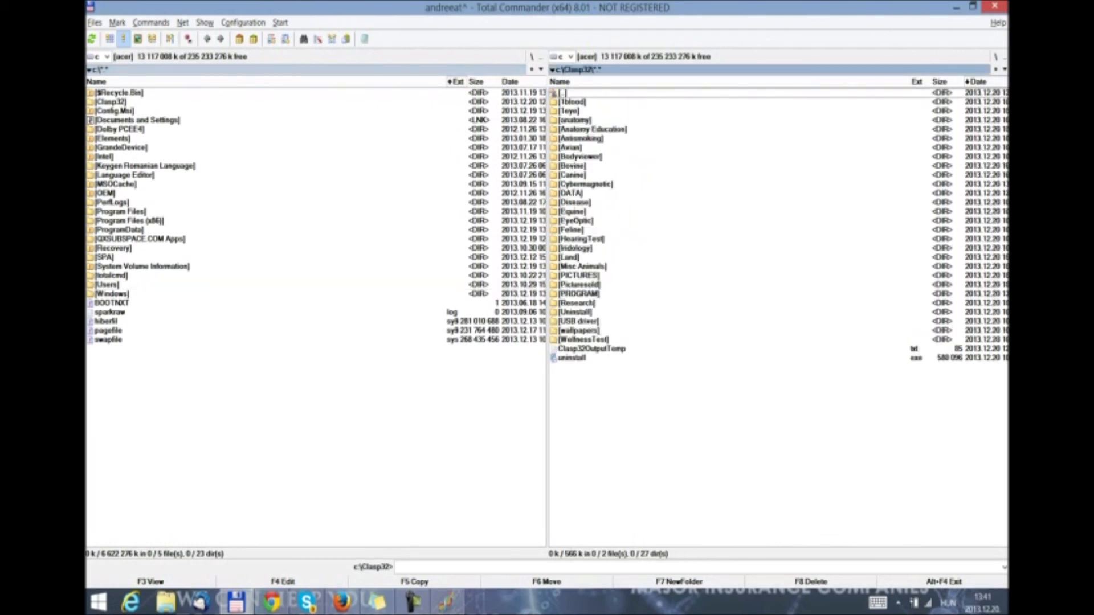
# Enter one of the c:\Clasp32 subfolders in the right panel.
pyautogui.doubleClick(576, 183)
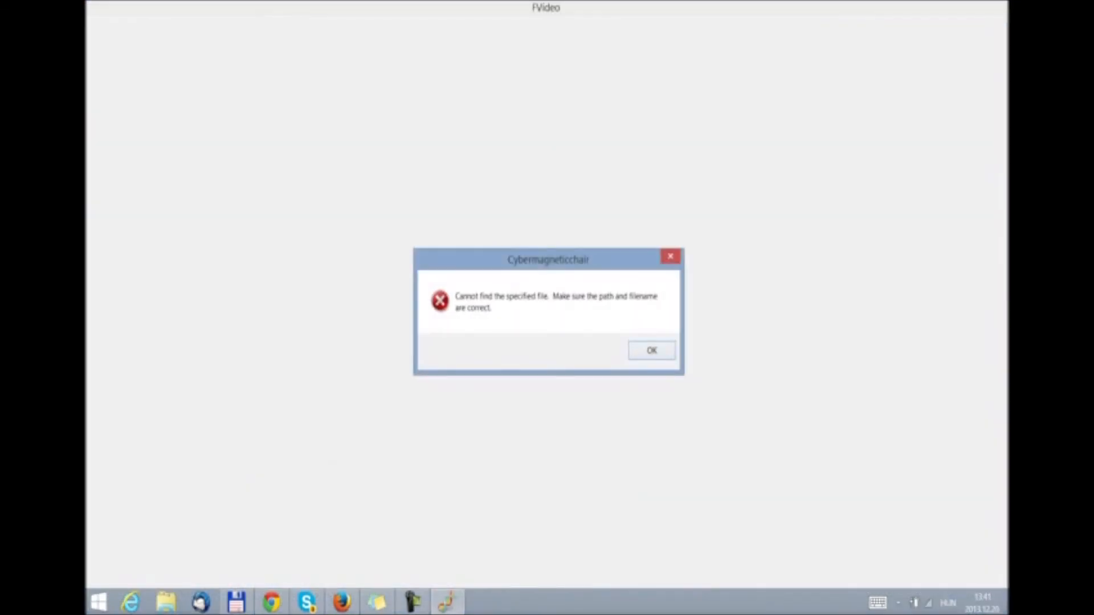
# Dismiss the 'Cannot find the specified file' error and start Chromosome Treatment.
pyautogui.click(650, 350)
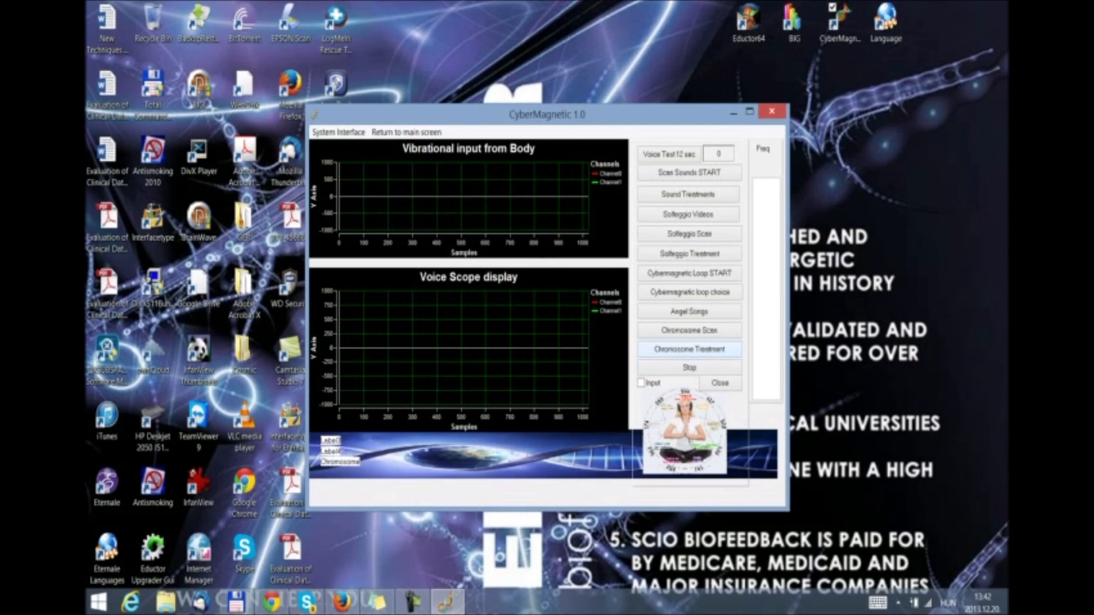
pyautogui.click(688, 367)
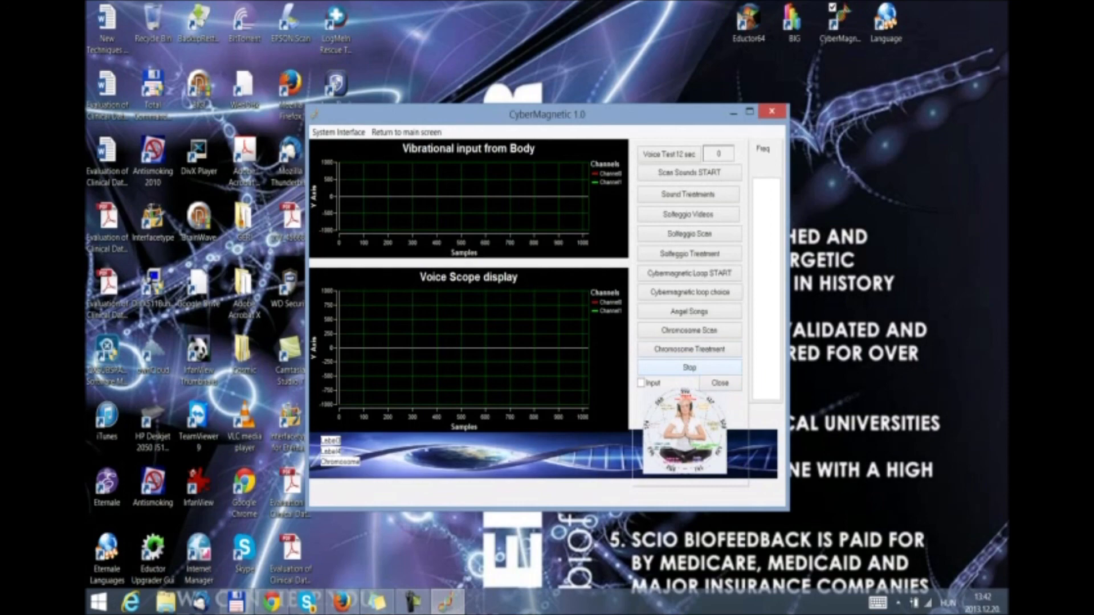